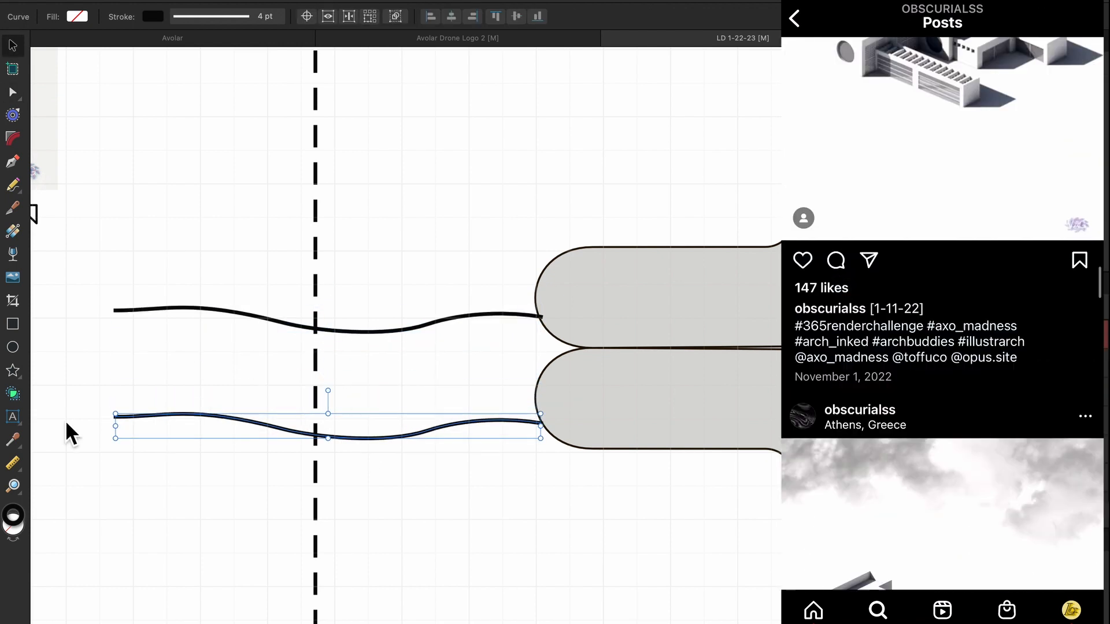
- Measure the gap between the driveway curves and draw a closing path at the house edge
{"action": "left_click", "coordinate": [12, 464]}
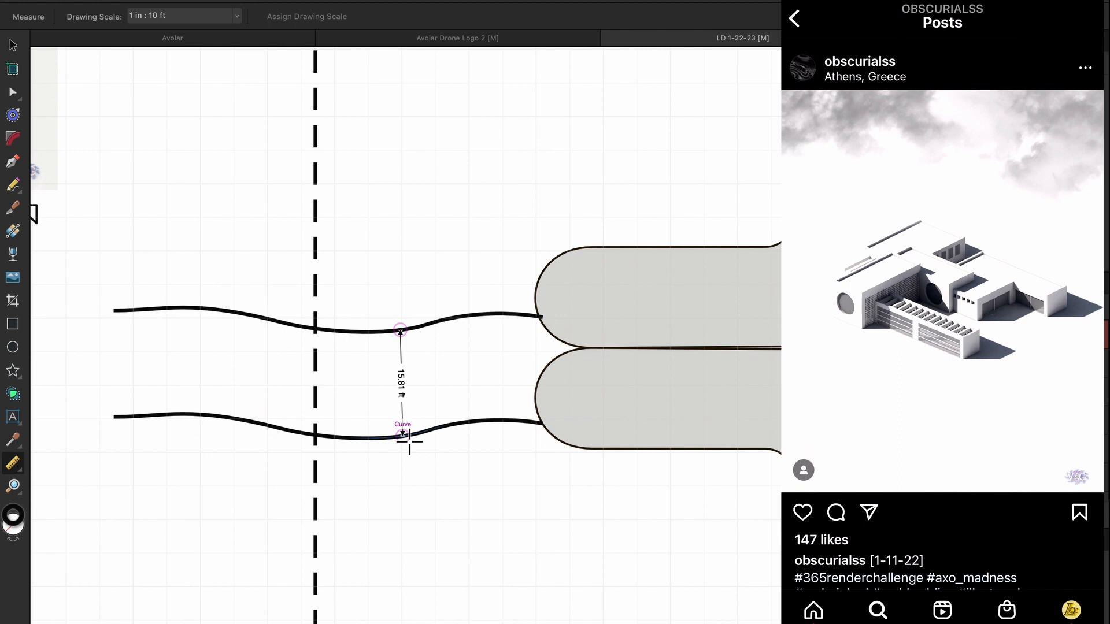
{"action": "left_click", "coordinate": [793, 18]}
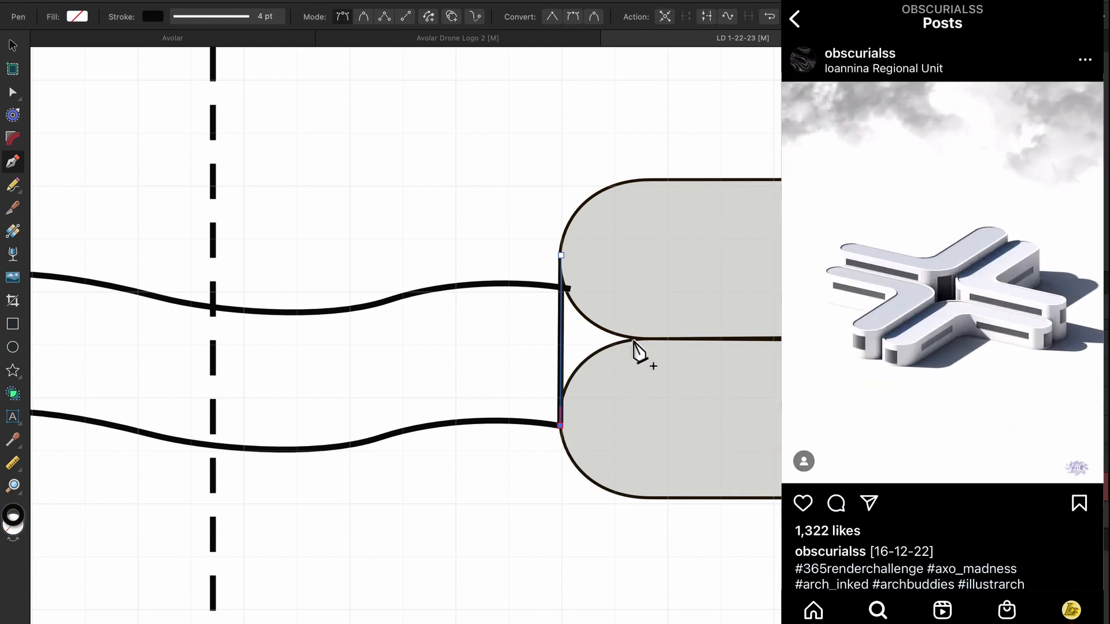
{"action": "left_click", "coordinate": [633, 338]}
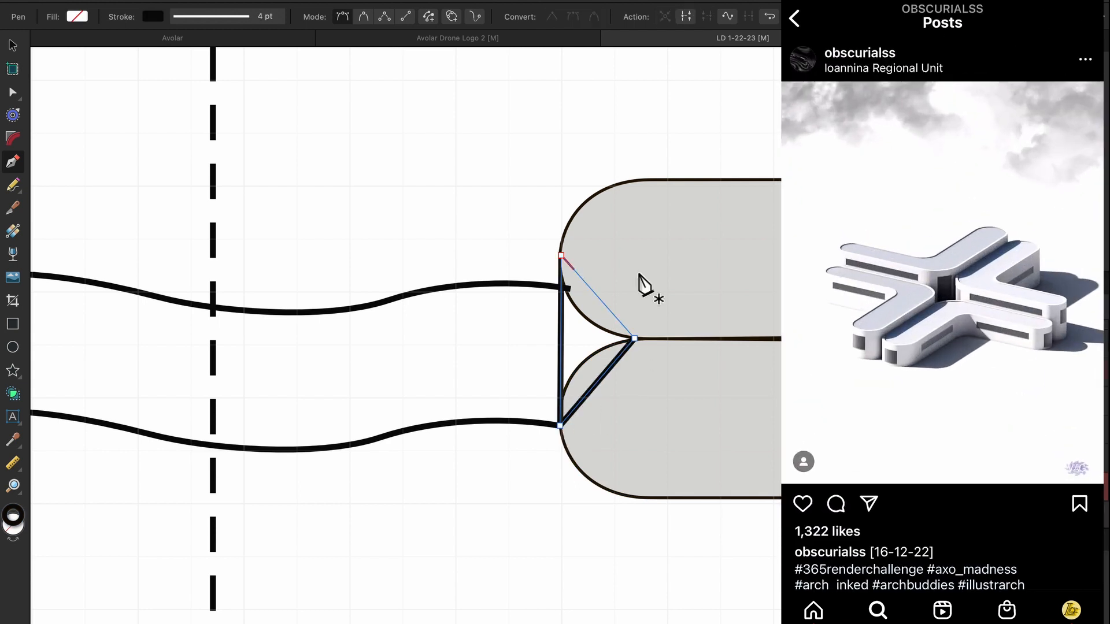
{"action": "left_click", "coordinate": [802, 505]}
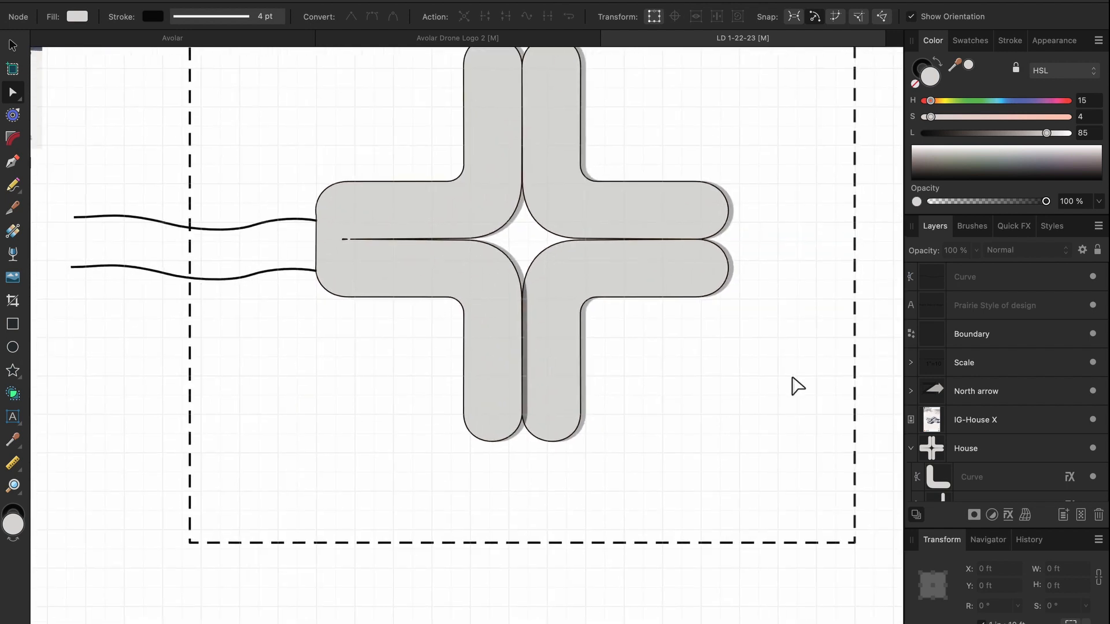
- Draw a grey tree circle and copy it into the corners between the house arms
{"action": "left_click_drag", "start_coordinate": [652, 368], "coordinate": [732, 442]}
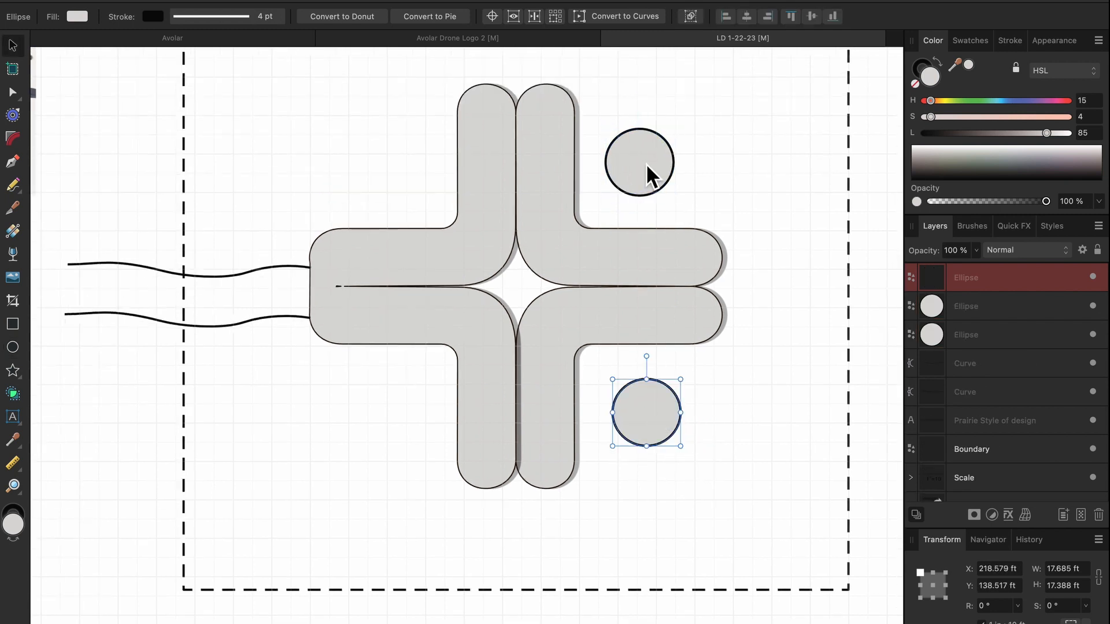
{"action": "left_click_drag", "start_coordinate": [646, 413], "coordinate": [395, 413]}
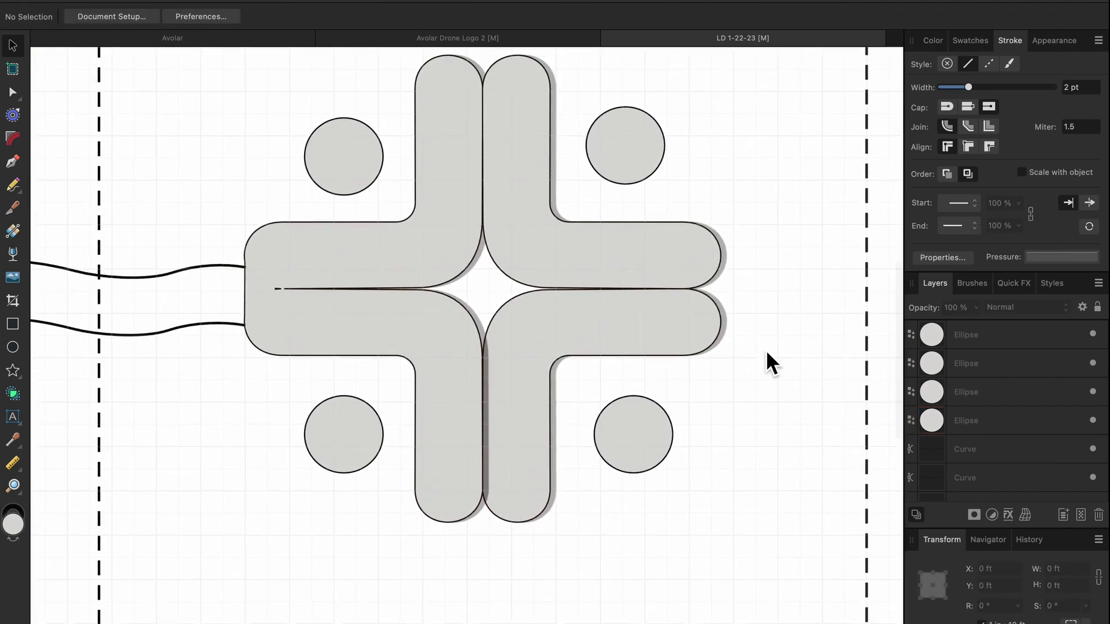
- Trace an outline path around the cross-shaped house's wings from the driveway ends
{"action": "left_click", "coordinate": [12, 161]}
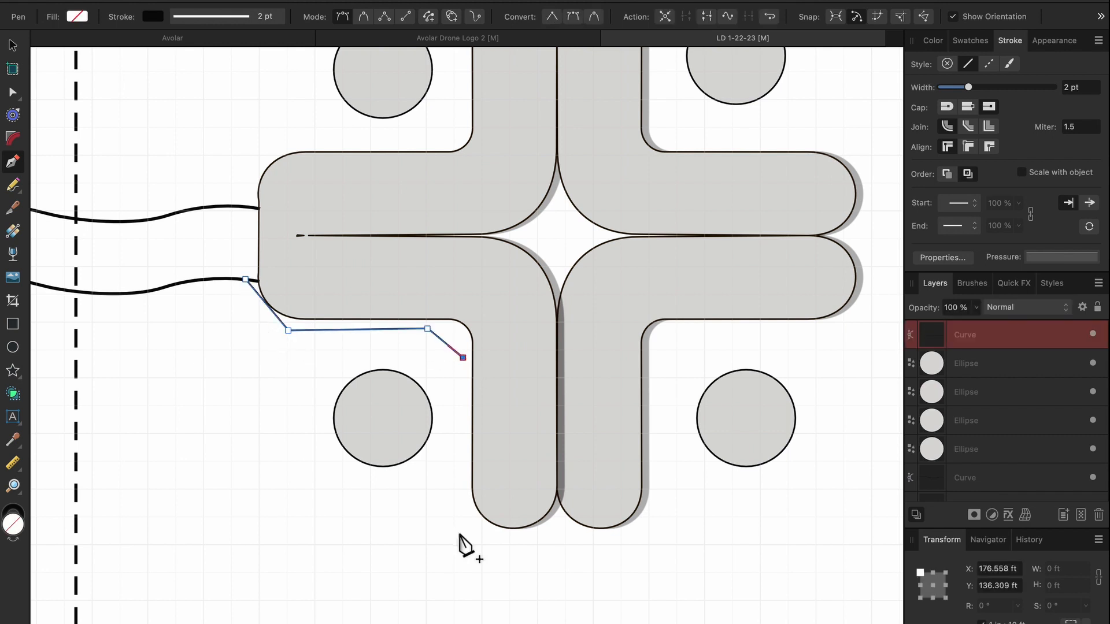
{"action": "left_click", "coordinate": [657, 358]}
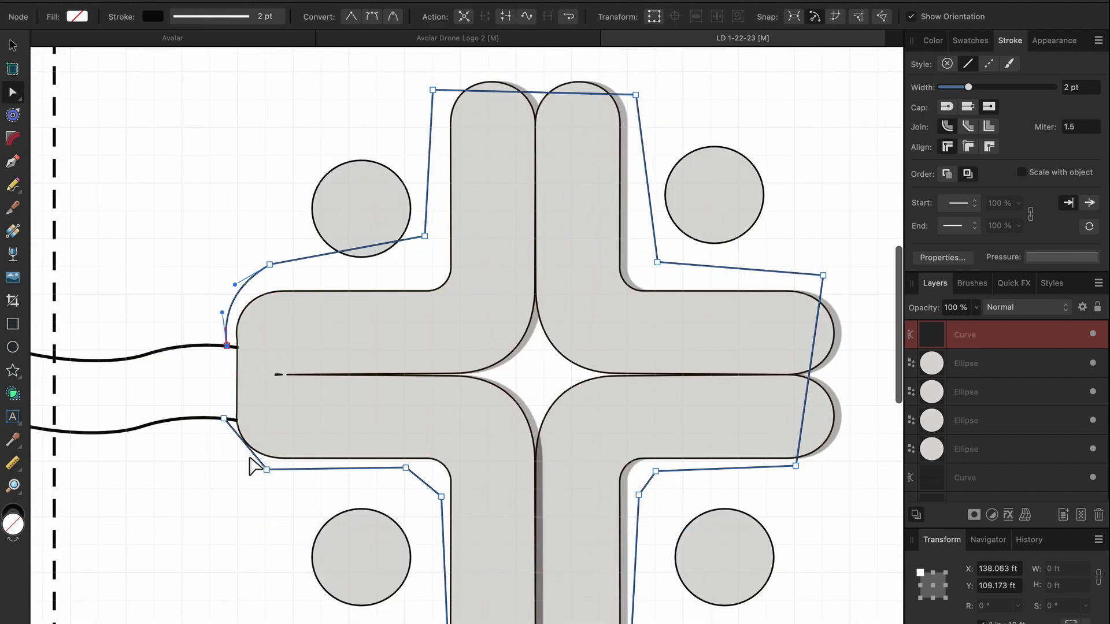
{"action": "mouse_move", "coordinate": [393, 251]}
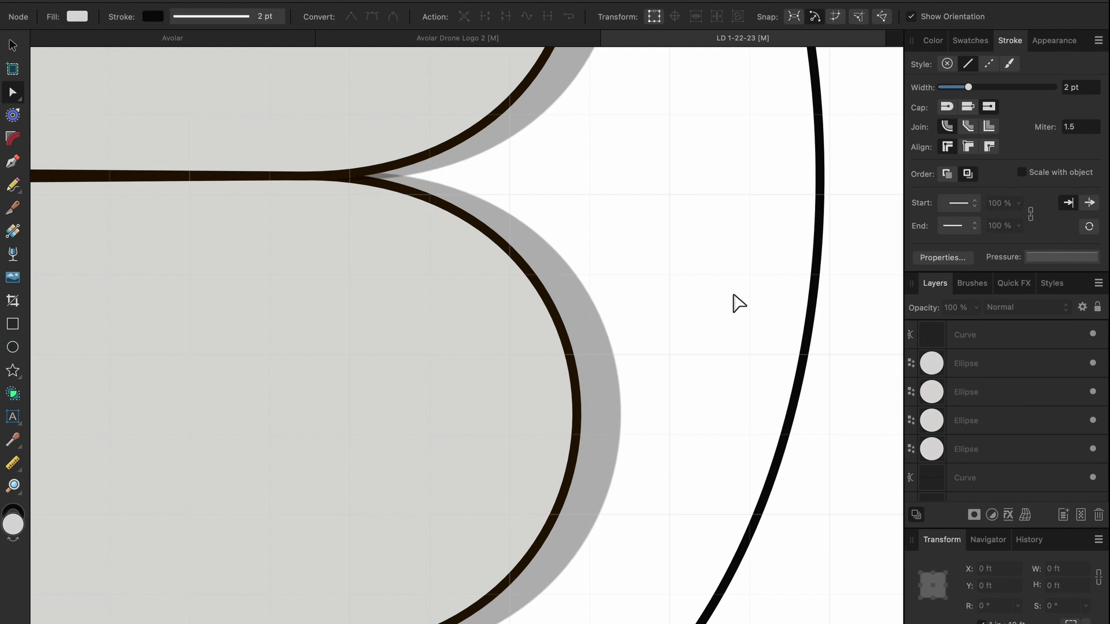
- Switch to the Triangle tool and duplicate pink triangle clusters around the border and courtyard
{"action": "left_click", "coordinate": [13, 324]}
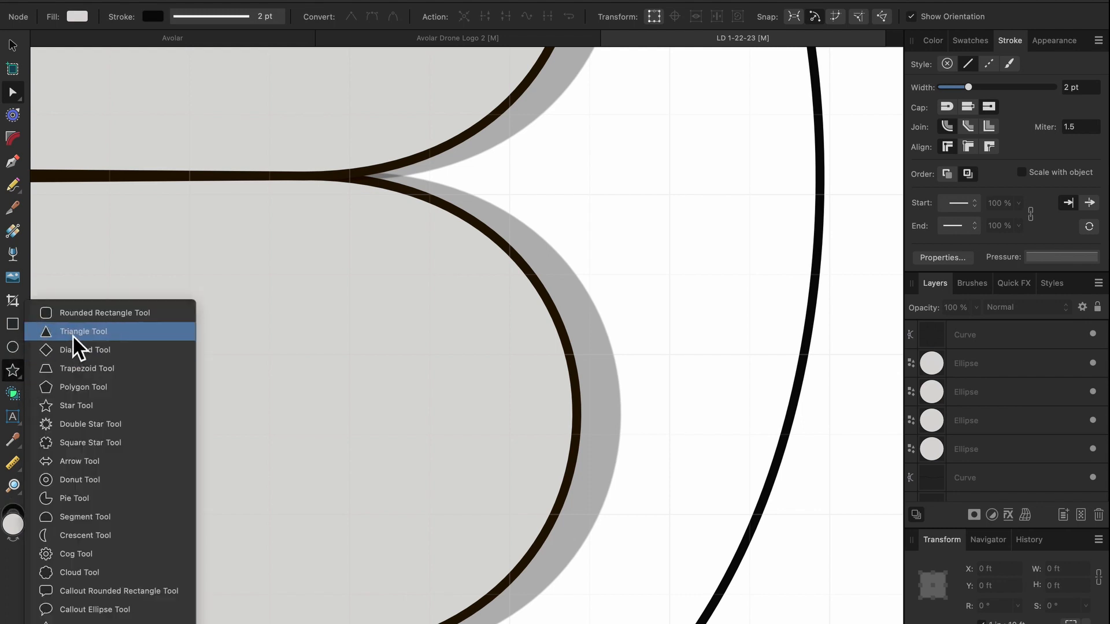
{"action": "left_click", "coordinate": [83, 331]}
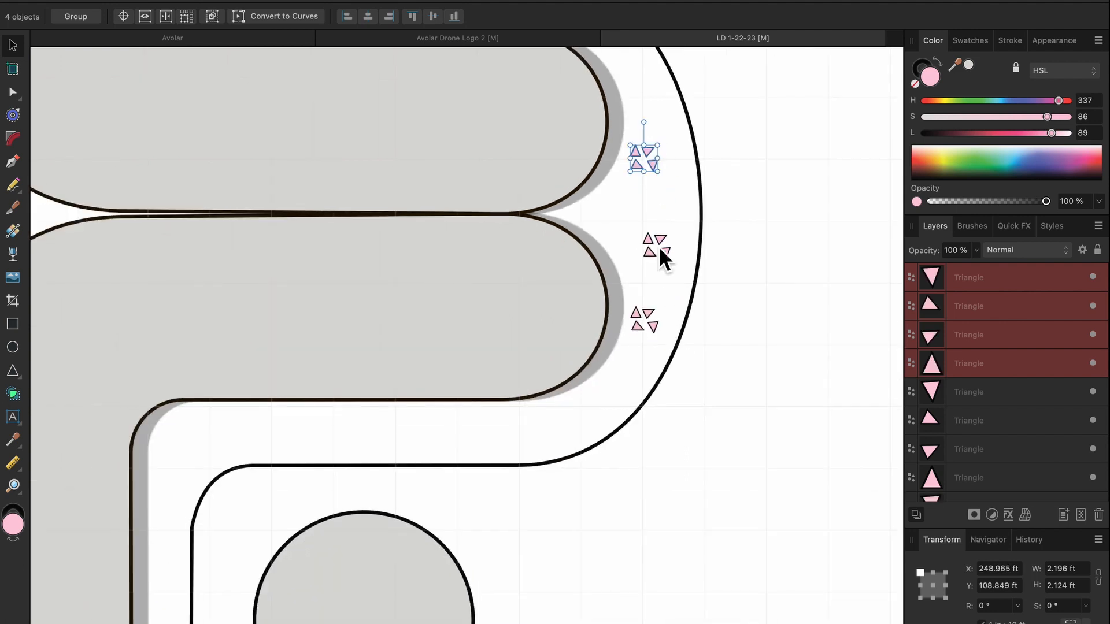
{"action": "left_click_drag", "start_coordinate": [644, 154], "coordinate": [212, 440]}
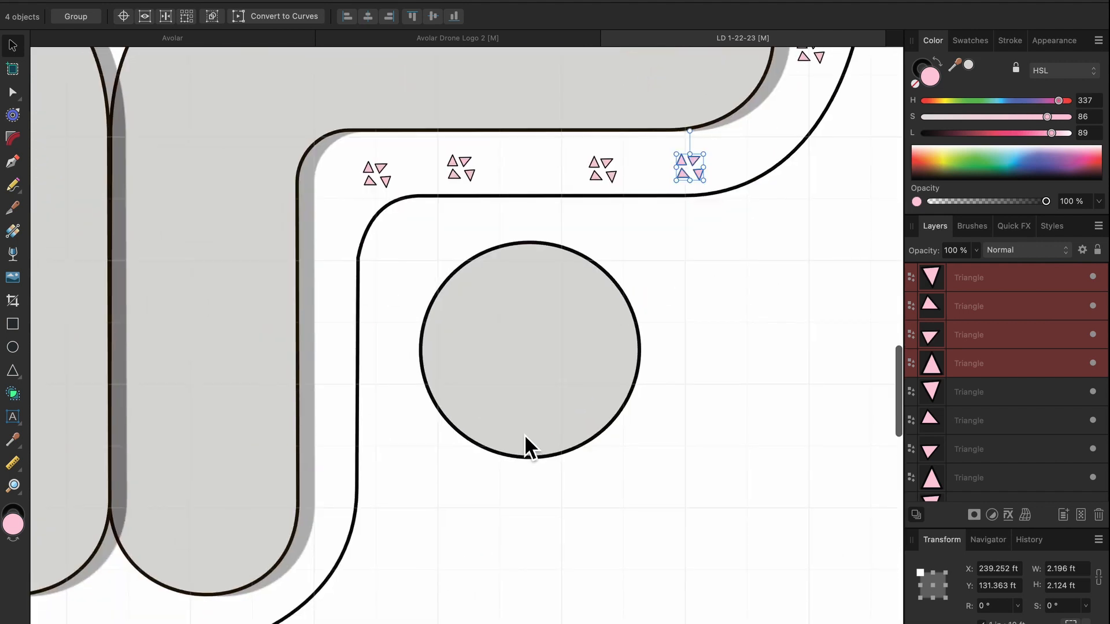
{"action": "left_click_drag", "start_coordinate": [690, 167], "coordinate": [322, 347]}
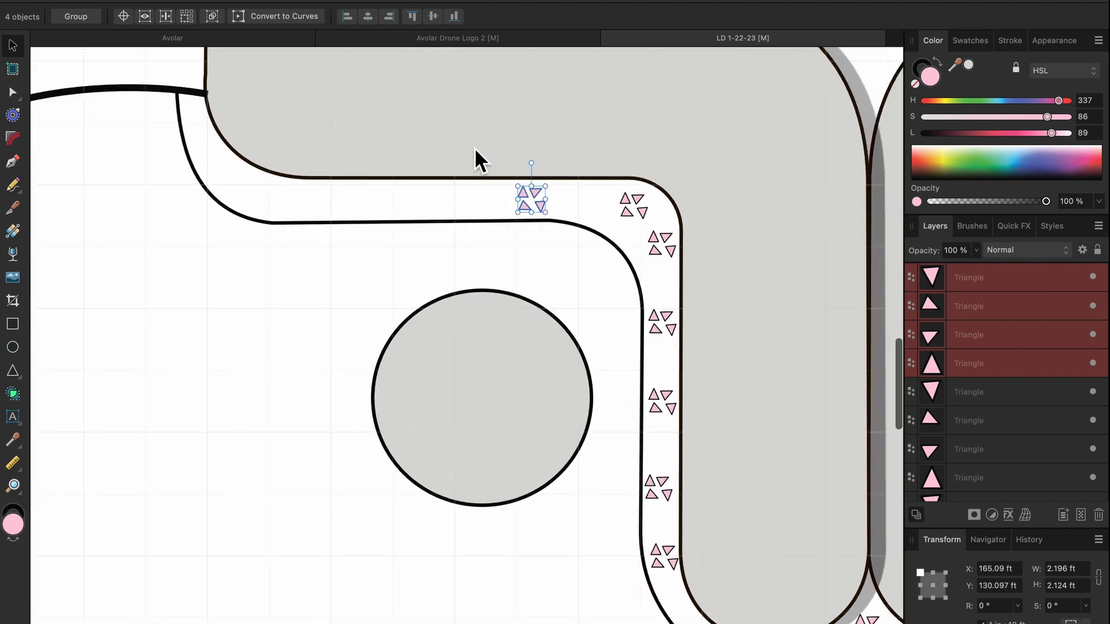
{"action": "left_click_drag", "start_coordinate": [530, 199], "coordinate": [212, 148]}
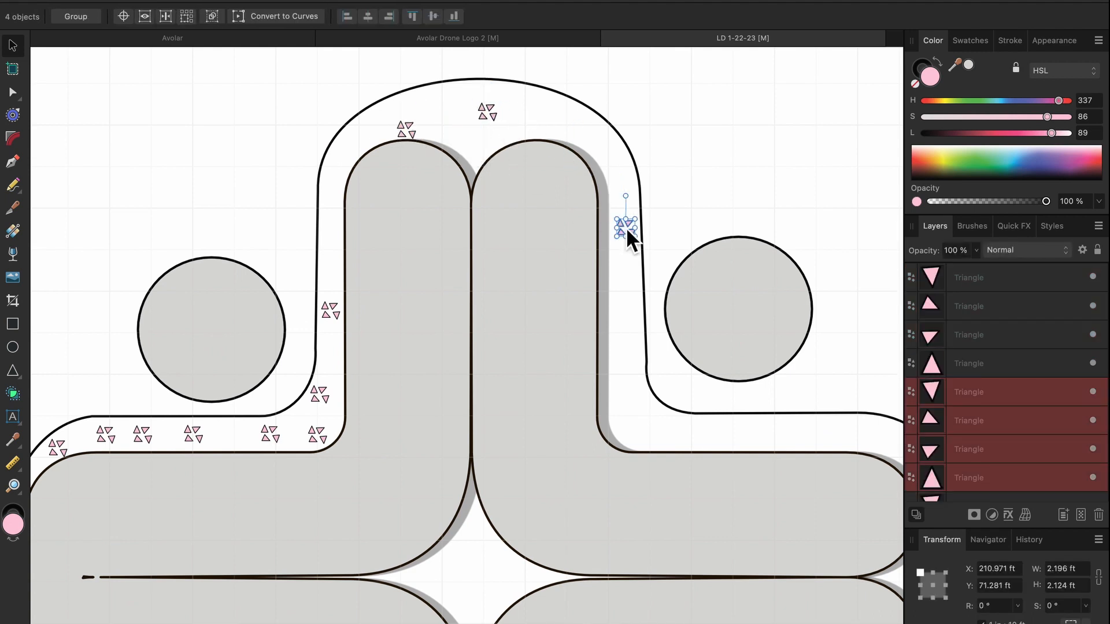
{"action": "left_click_drag", "start_coordinate": [625, 227], "coordinate": [468, 131]}
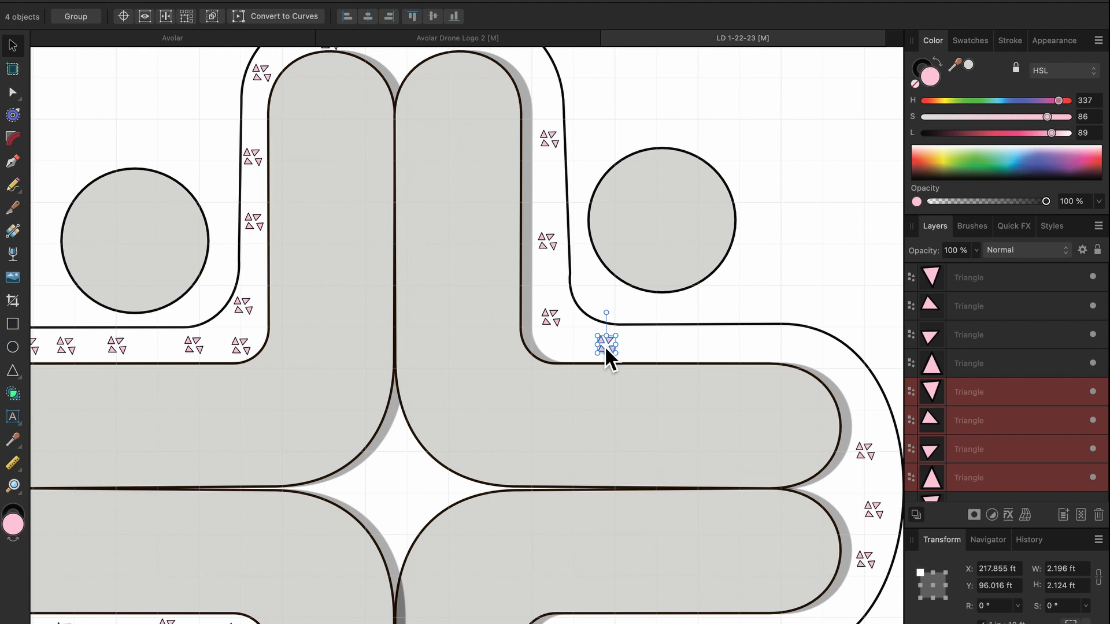
{"action": "left_click_drag", "start_coordinate": [605, 343], "coordinate": [548, 234]}
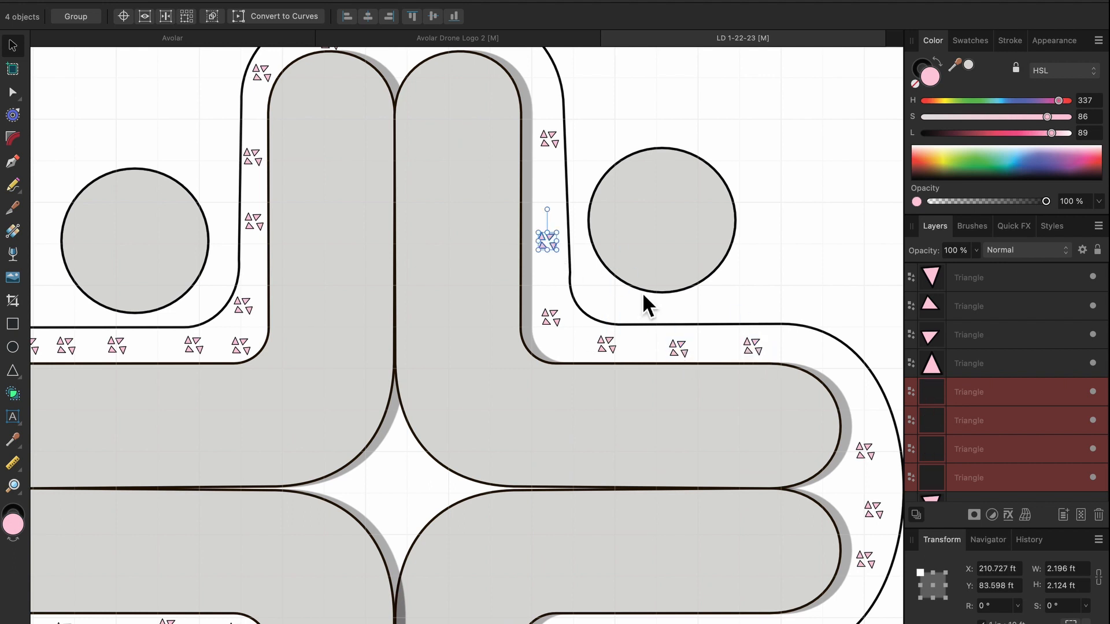
{"action": "left_click_drag", "start_coordinate": [547, 241], "coordinate": [384, 485]}
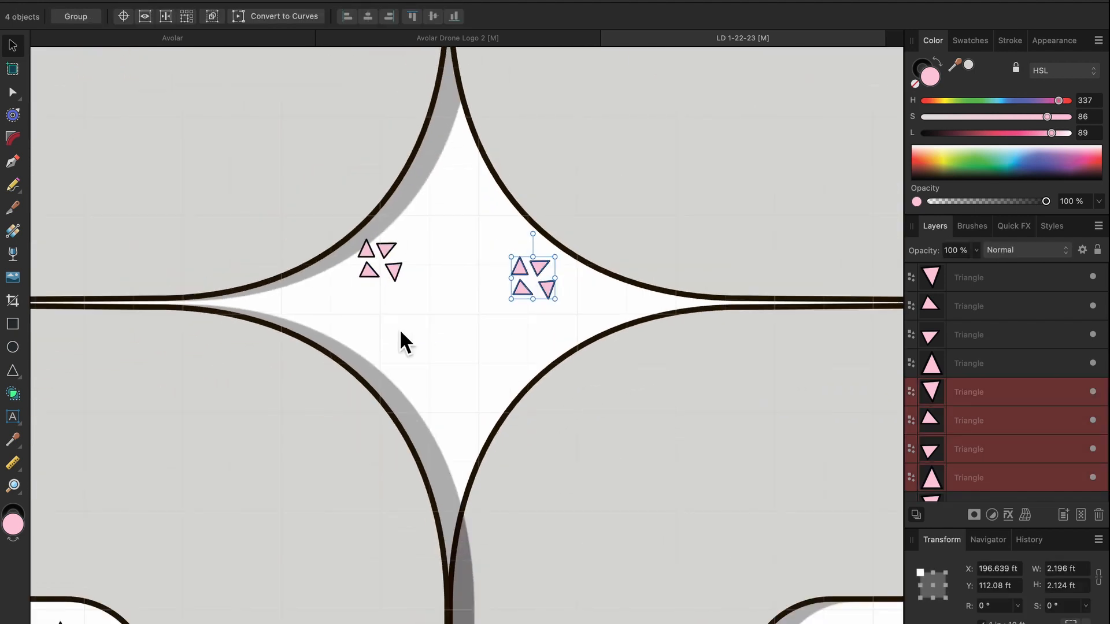
{"action": "left_click_drag", "start_coordinate": [417, 297], "coordinate": [539, 414]}
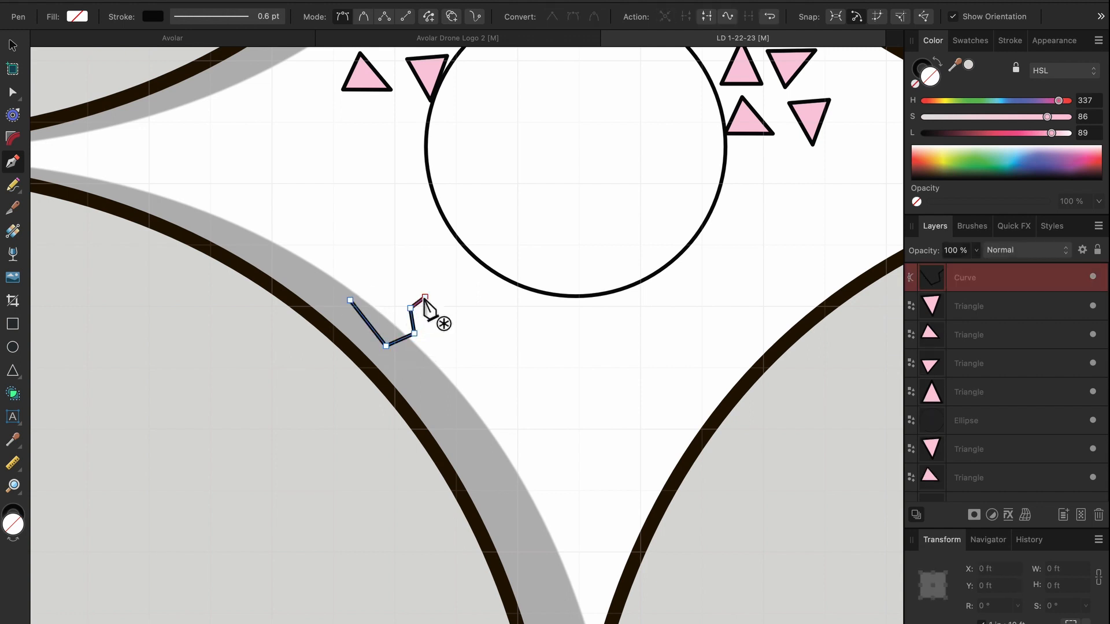
- Draw a small courtyard path and position a pair of grey rectangles around it
{"action": "left_click_drag", "start_coordinate": [375, 311], "coordinate": [474, 358]}
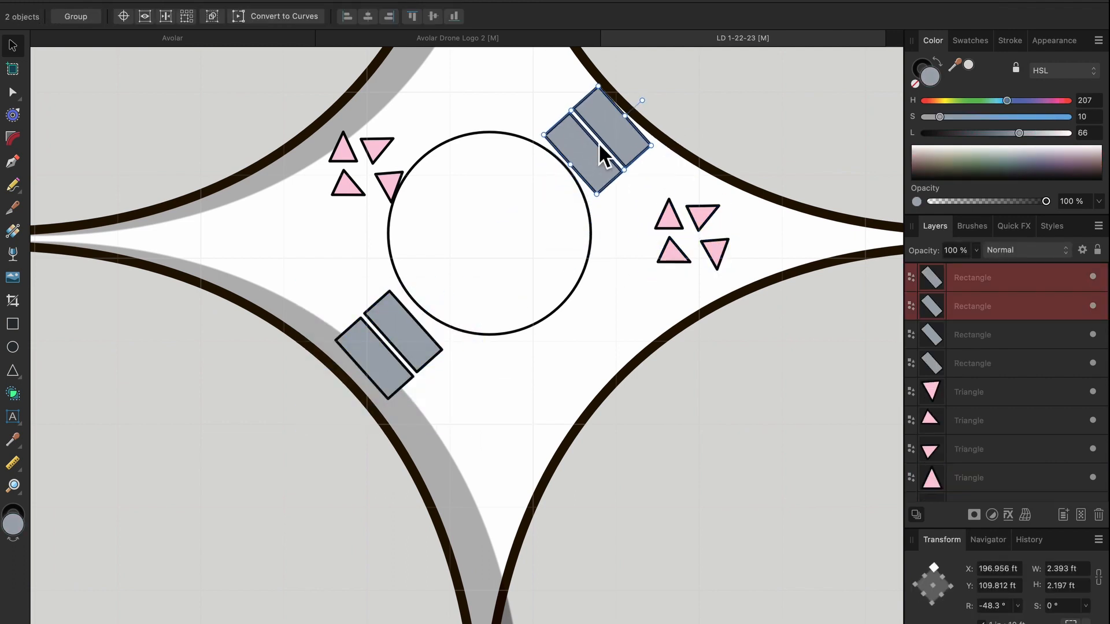
{"action": "left_click_drag", "start_coordinate": [598, 138], "coordinate": [563, 368]}
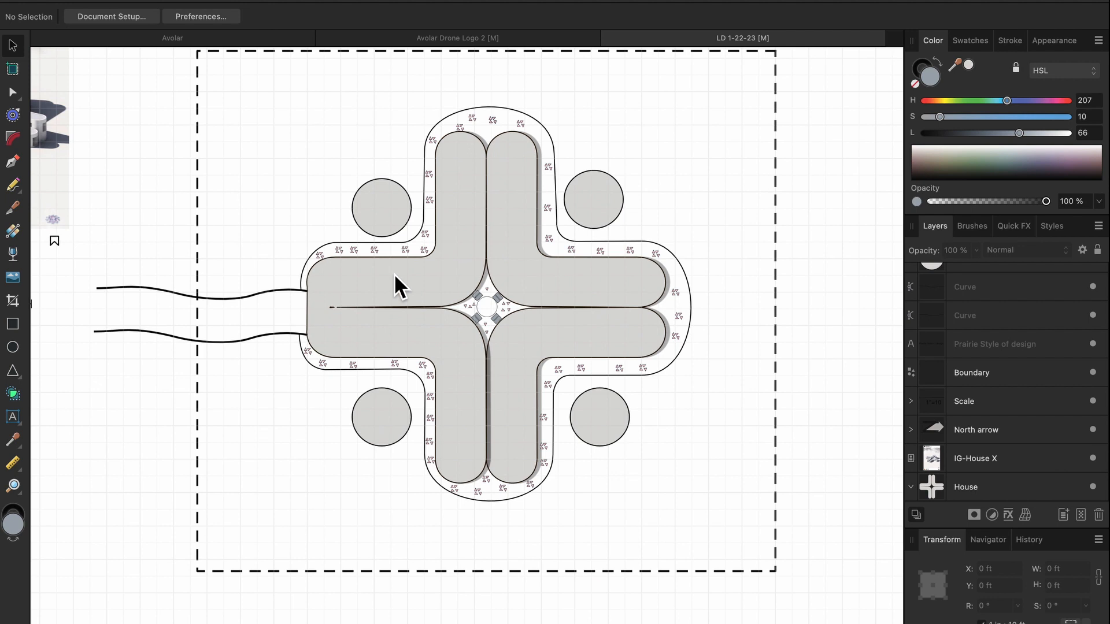
- Draw a sage-green lawn rectangle over the property boundary behind the house
{"action": "left_click", "coordinate": [12, 161]}
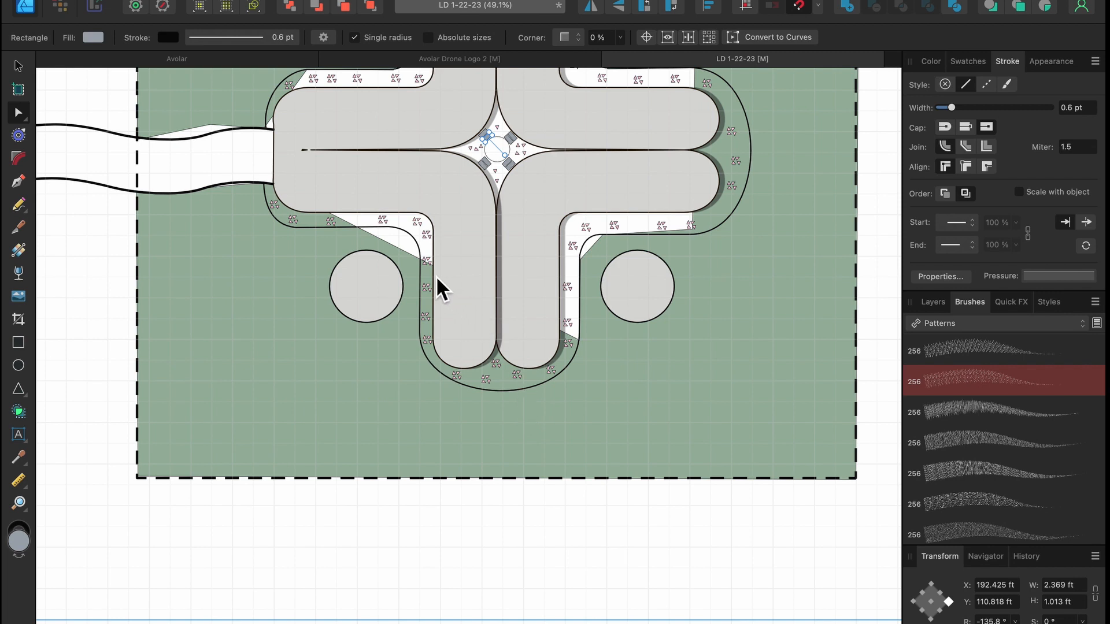
{"action": "mouse_move", "coordinate": [421, 272]}
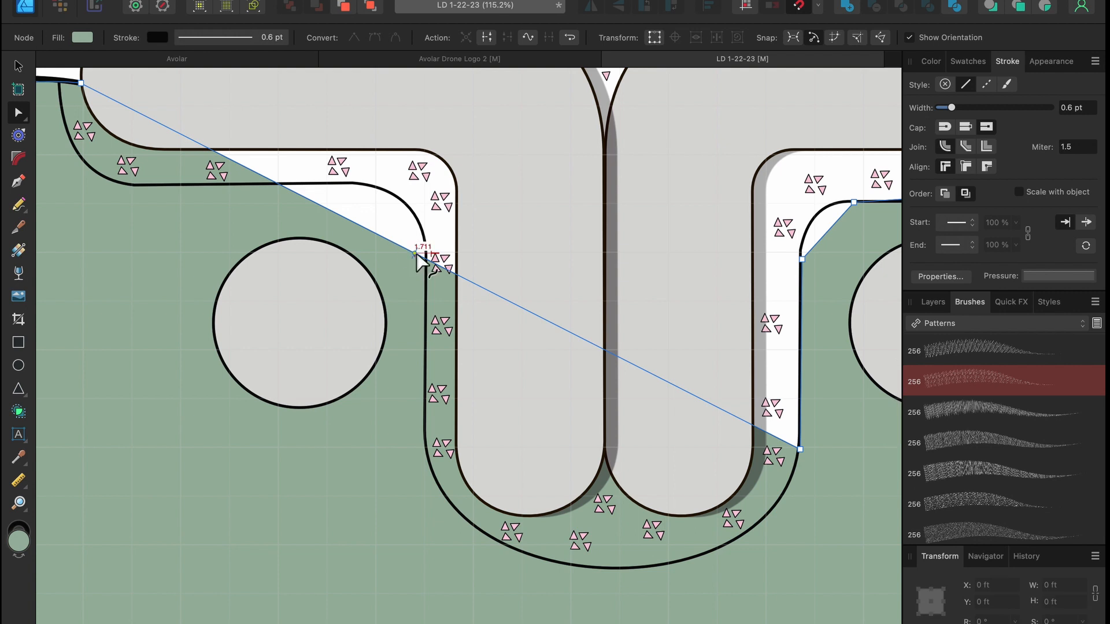
- Snap the grass shape's nodes to the rock border's lower and inner corners
{"action": "left_click_drag", "start_coordinate": [421, 255], "coordinate": [502, 548]}
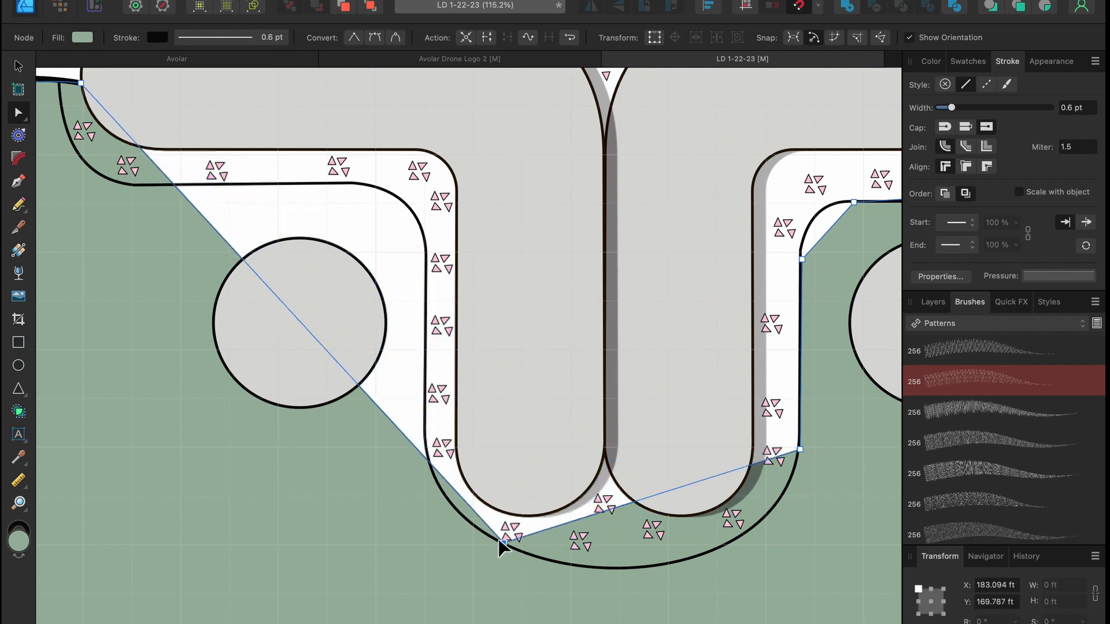
{"action": "left_click_drag", "start_coordinate": [502, 545], "coordinate": [425, 450]}
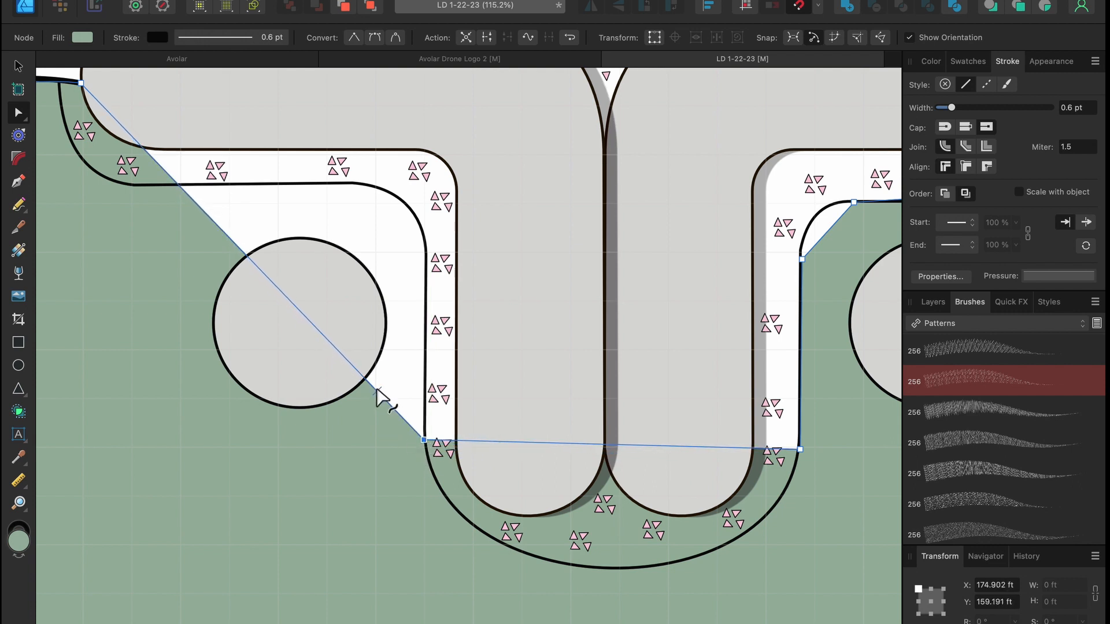
{"action": "left_click_drag", "start_coordinate": [421, 442], "coordinate": [428, 255]}
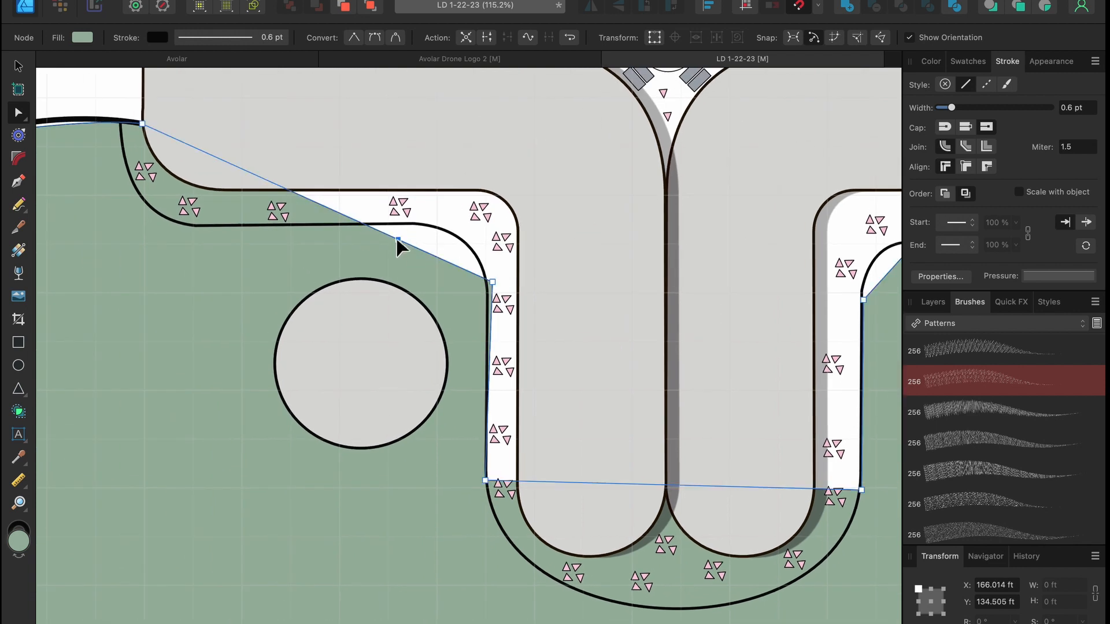
{"action": "left_click_drag", "start_coordinate": [396, 241], "coordinate": [412, 225]}
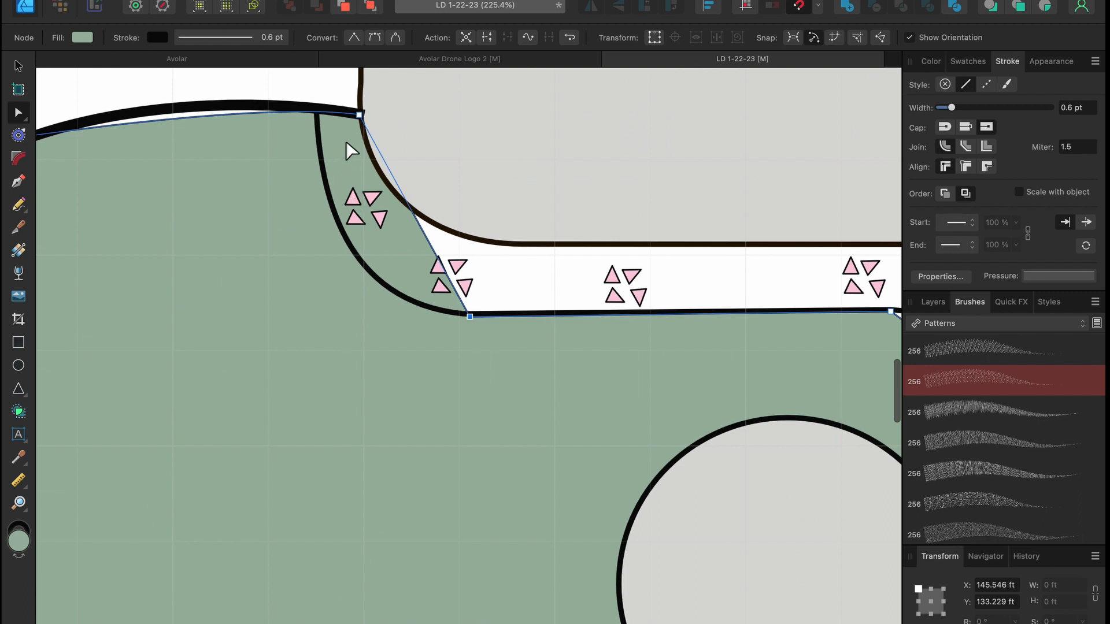
{"action": "left_click_drag", "start_coordinate": [360, 114], "coordinate": [316, 115]}
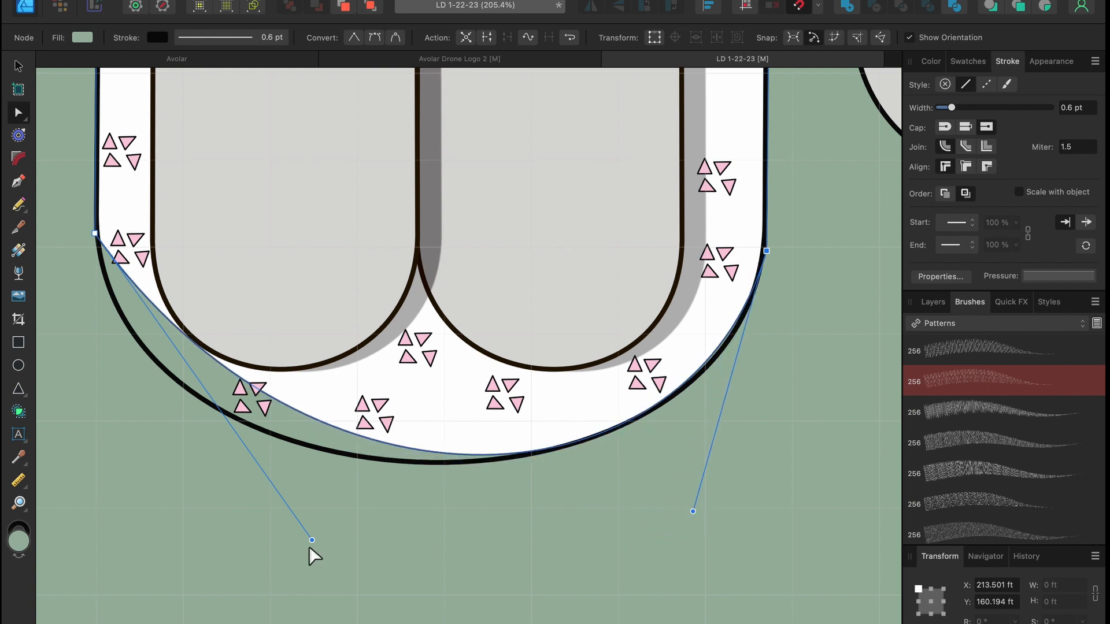
- Bend the grass edges to follow the border's rounded bottom, right side and ends
{"action": "left_click_drag", "start_coordinate": [312, 540], "coordinate": [174, 536]}
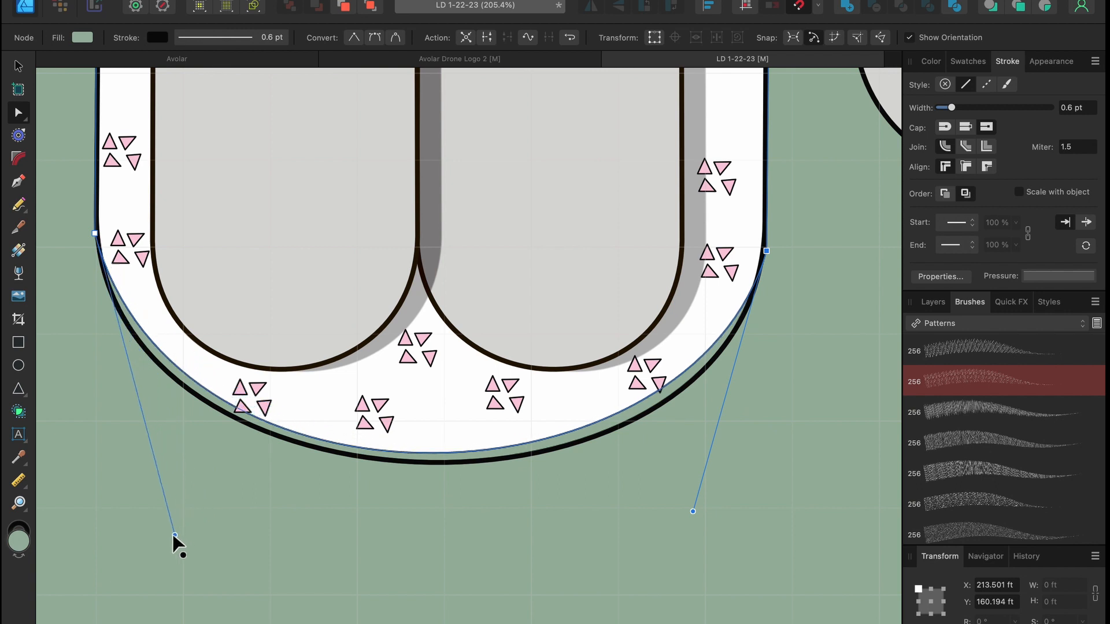
{"action": "left_click_drag", "start_coordinate": [174, 535], "coordinate": [154, 553]}
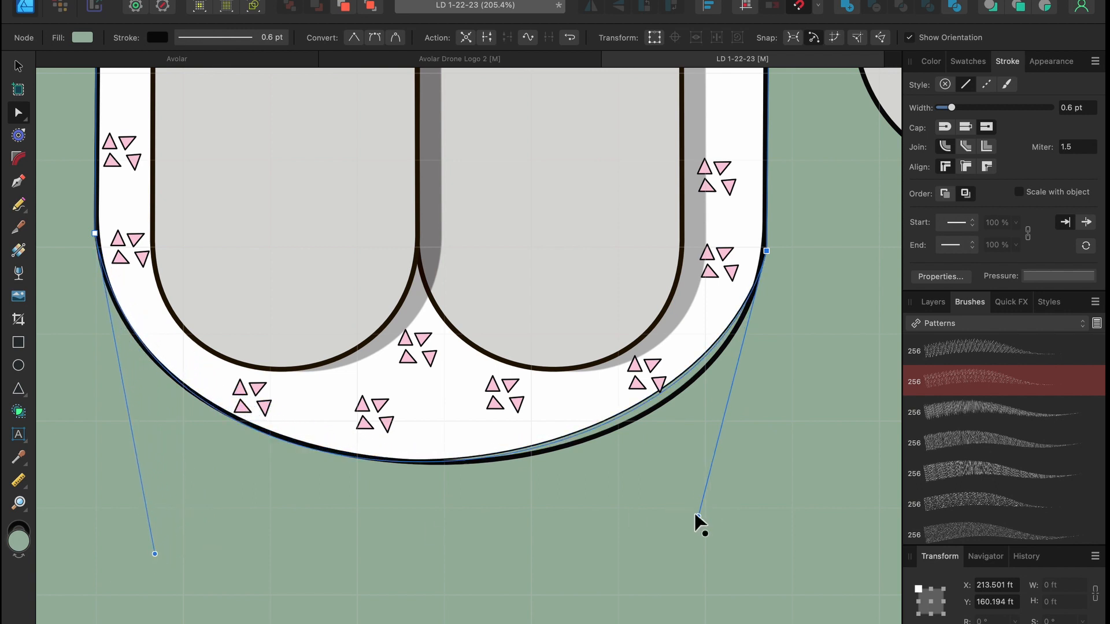
{"action": "left_click_drag", "start_coordinate": [699, 534], "coordinate": [713, 525]}
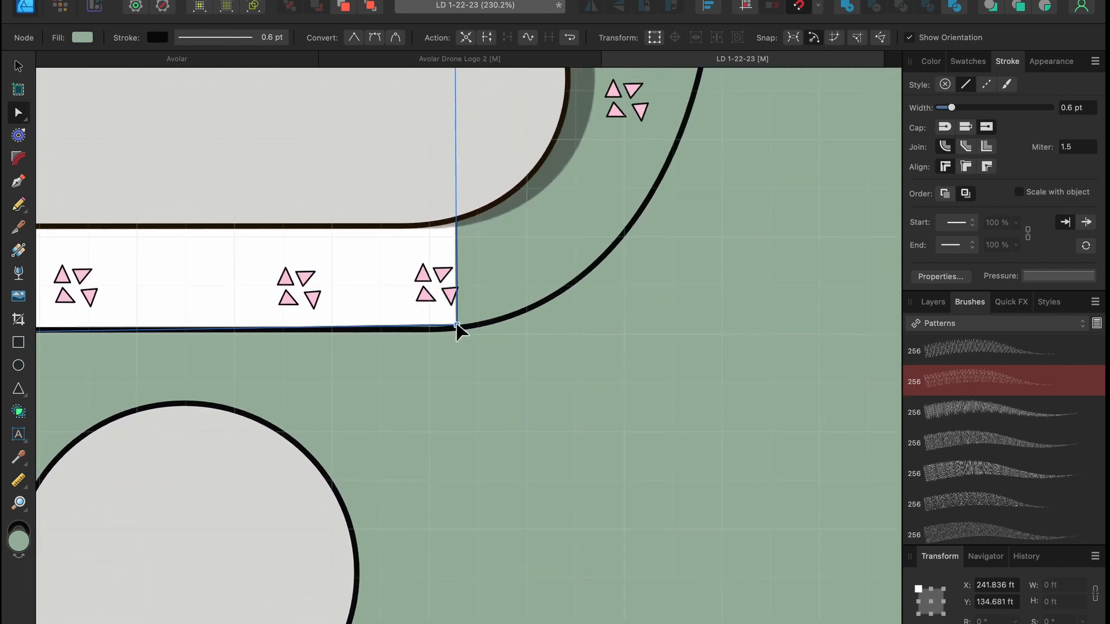
{"action": "scroll", "scroll_direction": "down", "scroll_amount": 3}
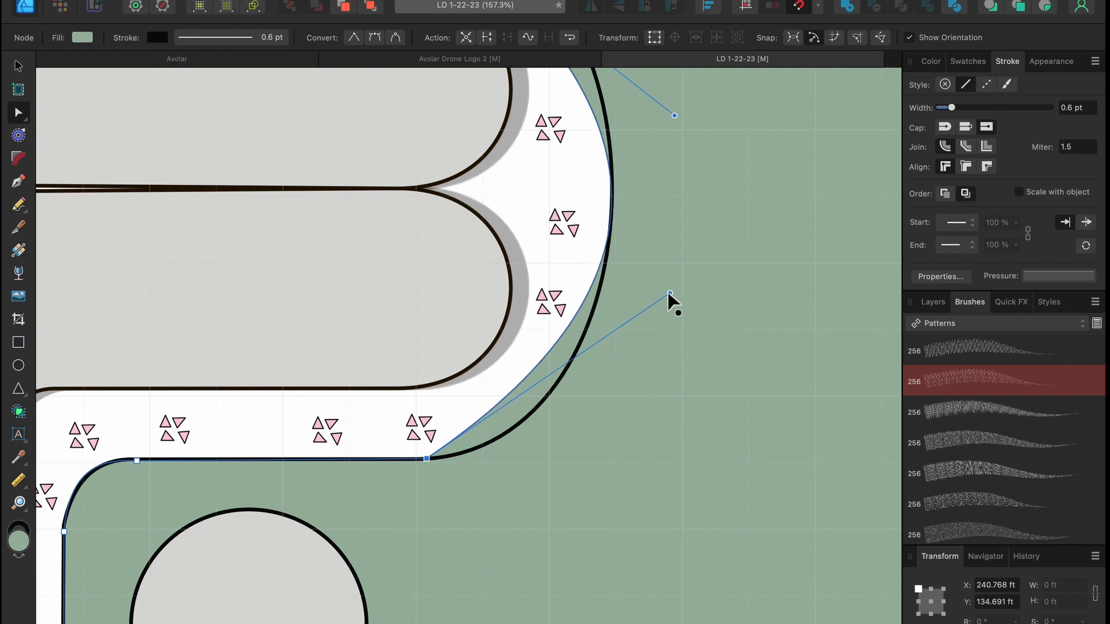
{"action": "left_click_drag", "start_coordinate": [669, 294], "coordinate": [652, 416]}
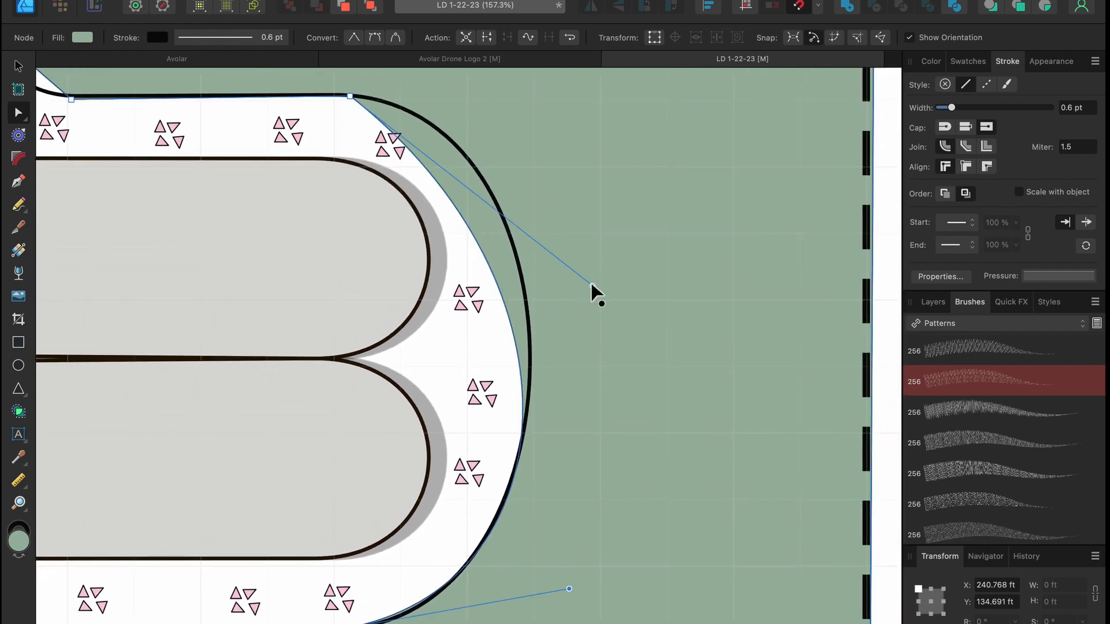
{"action": "left_click_drag", "start_coordinate": [599, 301], "coordinate": [616, 159]}
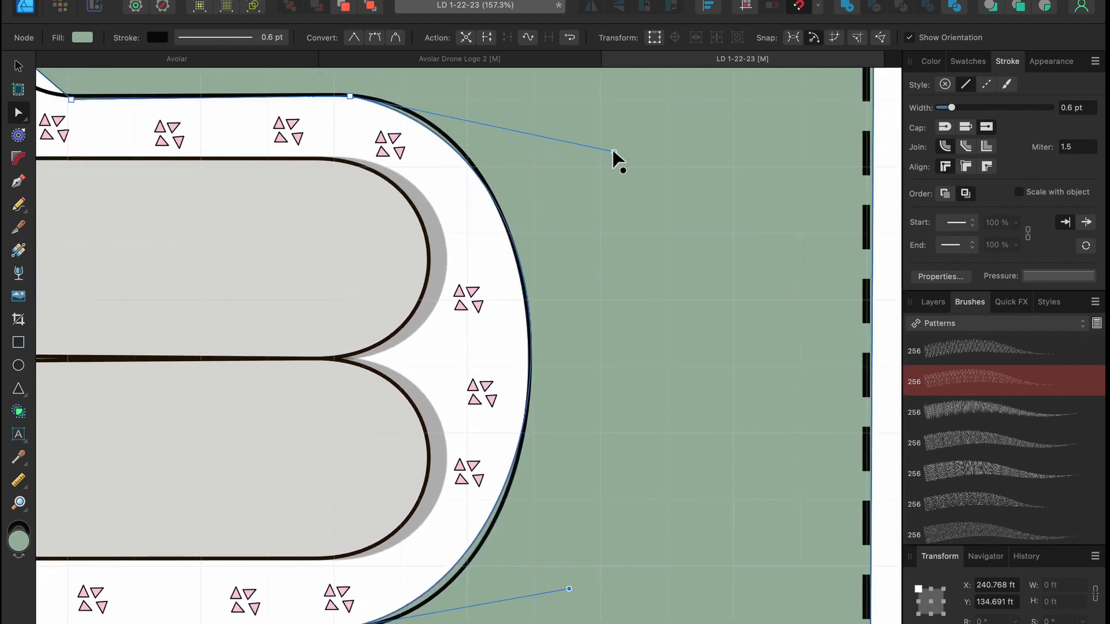
{"action": "left_click_drag", "start_coordinate": [612, 154], "coordinate": [612, 139]}
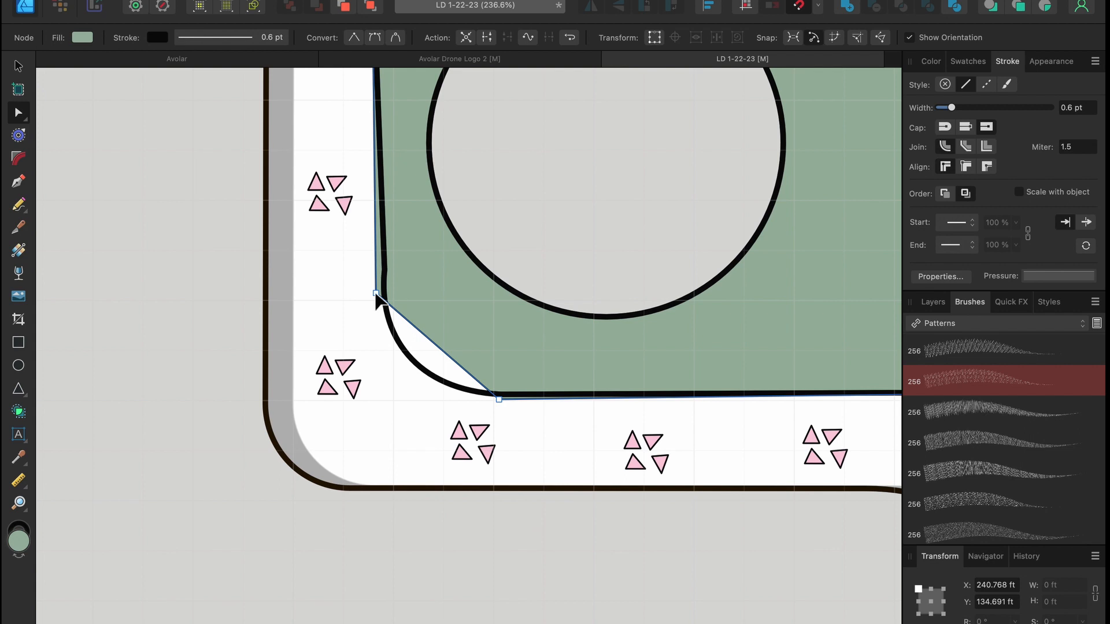
{"action": "left_click_drag", "start_coordinate": [375, 296], "coordinate": [384, 274]}
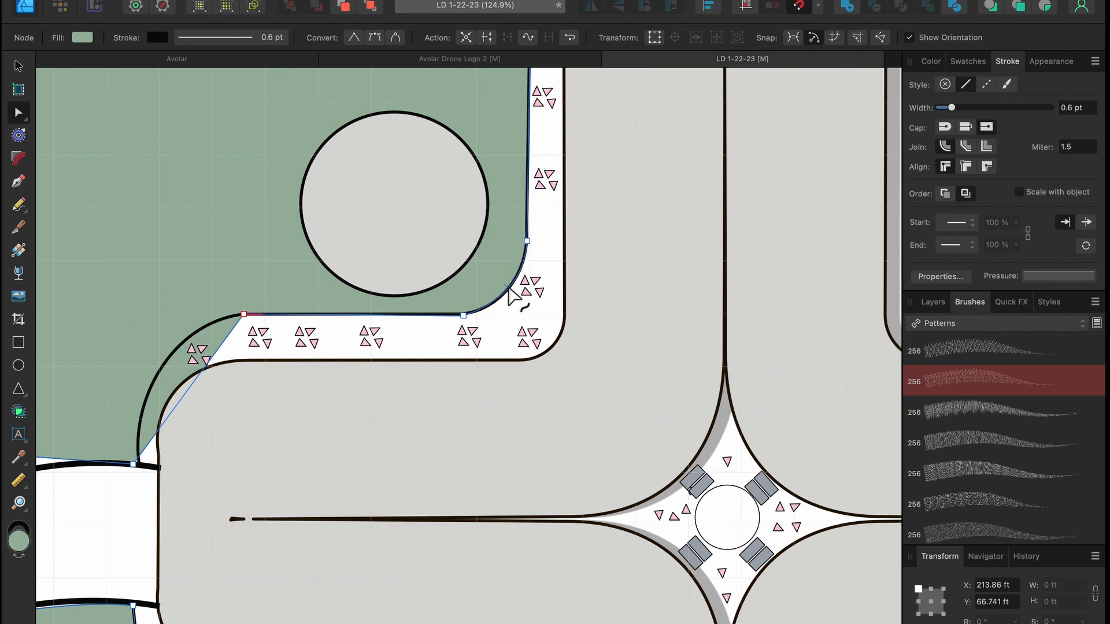
{"action": "mouse_move", "coordinate": [192, 390]}
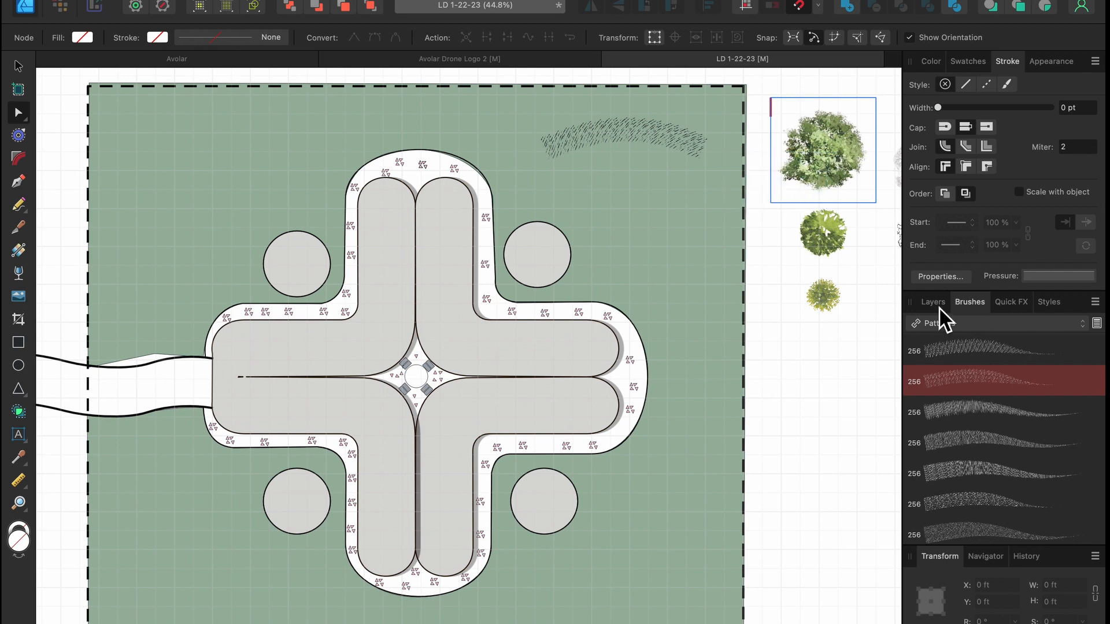
- Place a round top-view tree image over the top-right circle and enlarge it
{"action": "left_click", "coordinate": [822, 149]}
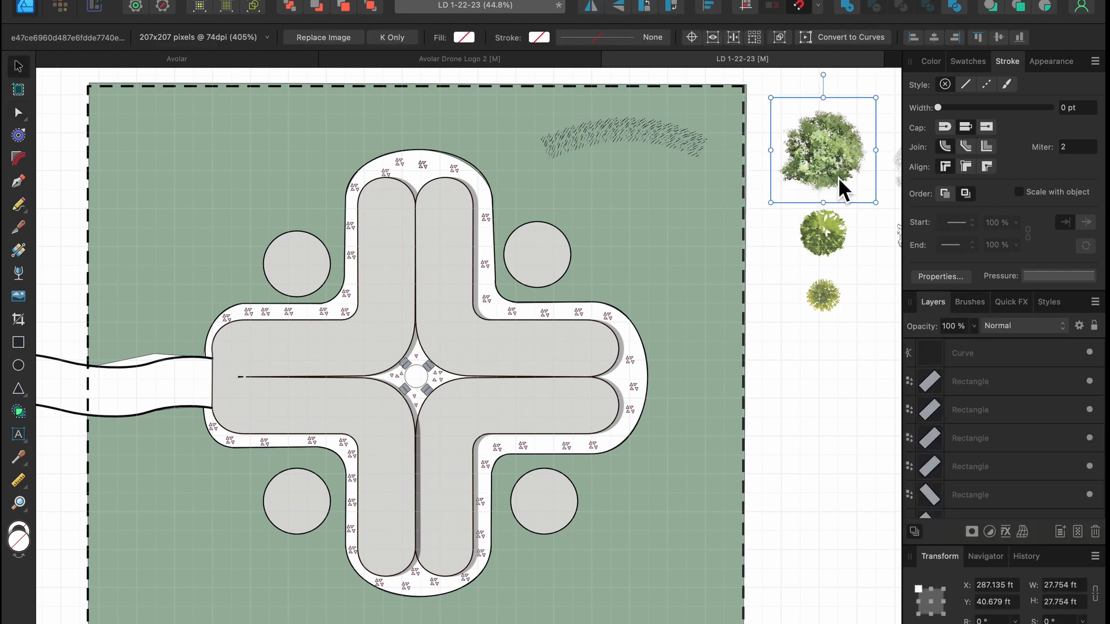
{"action": "left_click_drag", "start_coordinate": [821, 148], "coordinate": [545, 262]}
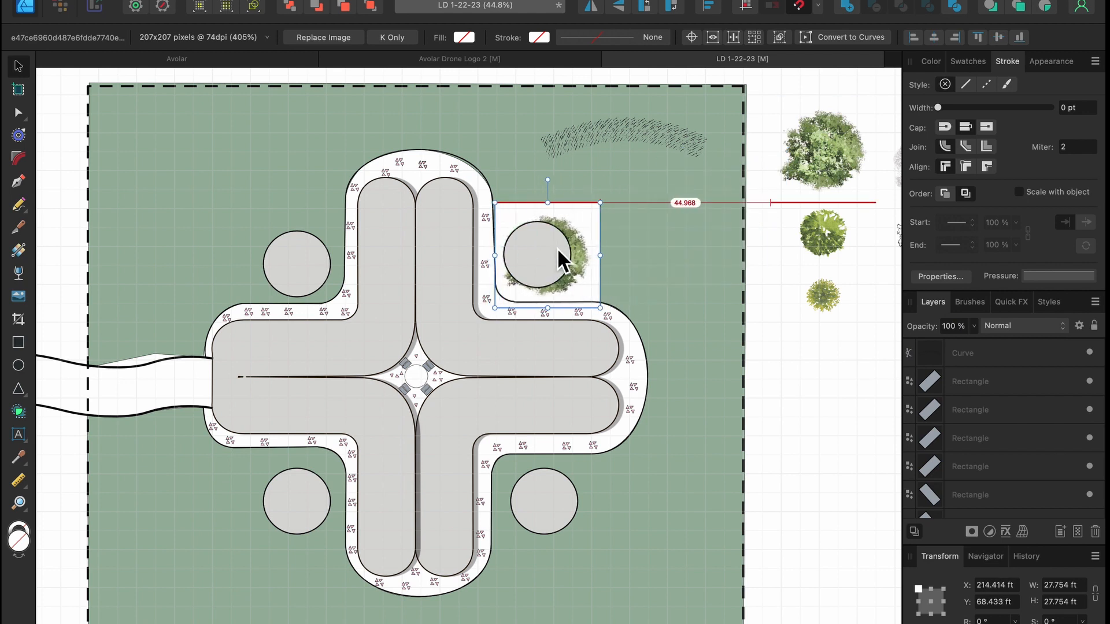
{"action": "left_click_drag", "start_coordinate": [559, 258], "coordinate": [539, 258]}
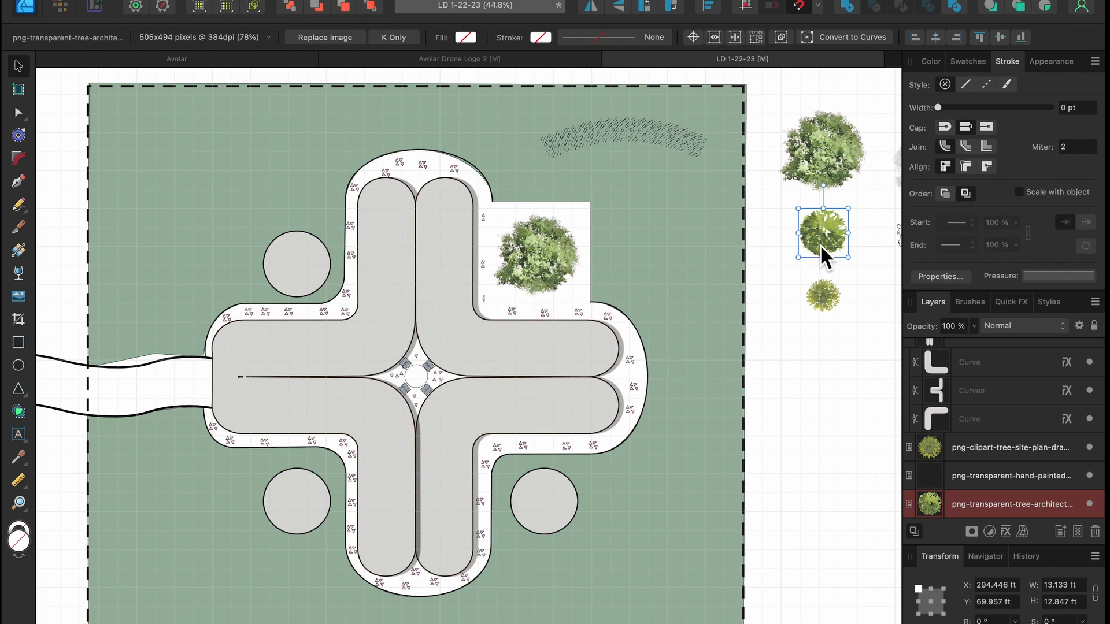
{"action": "left_click_drag", "start_coordinate": [822, 233], "coordinate": [691, 244]}
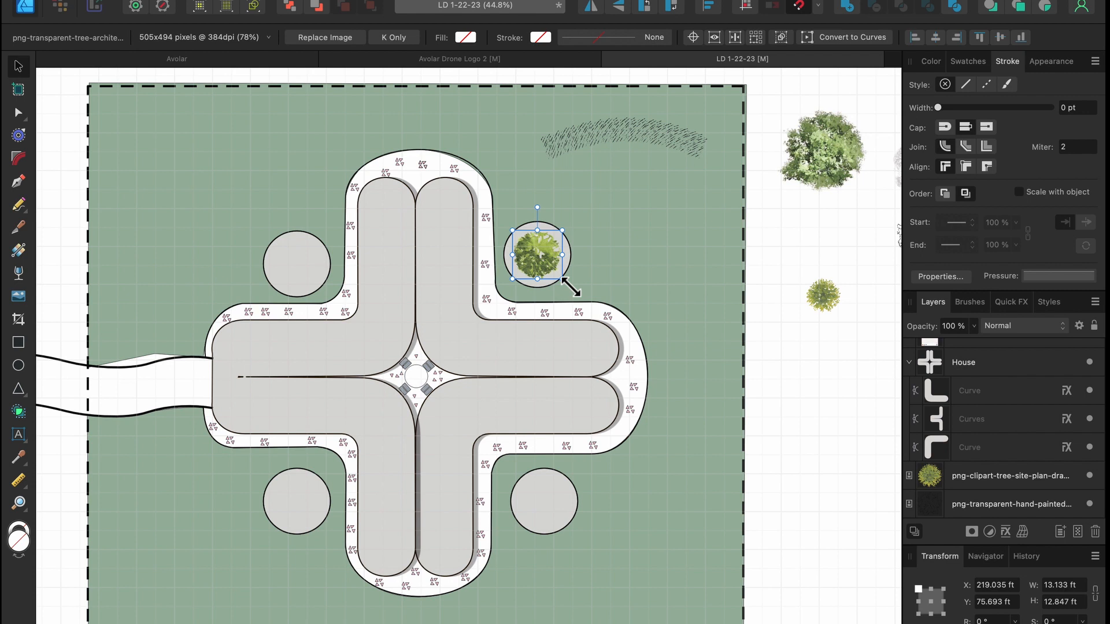
{"action": "left_click_drag", "start_coordinate": [561, 278], "coordinate": [599, 305]}
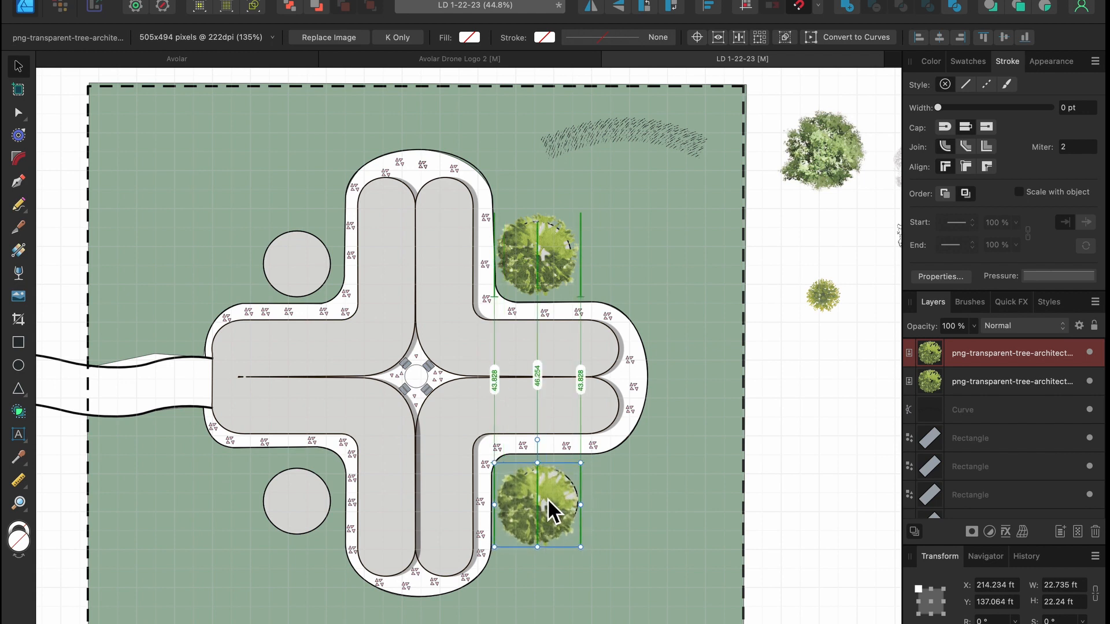
- Copy the tree onto the bottom-right and bottom-left circles
{"action": "left_click_drag", "start_coordinate": [536, 506], "coordinate": [545, 501]}
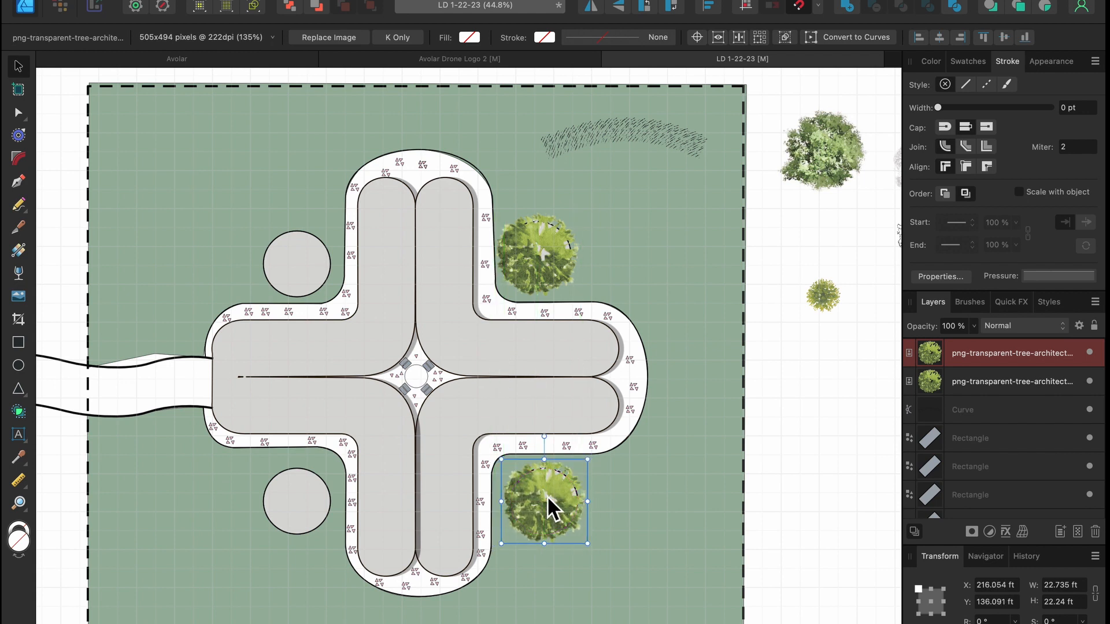
{"action": "left_click_drag", "start_coordinate": [545, 502], "coordinate": [347, 510]}
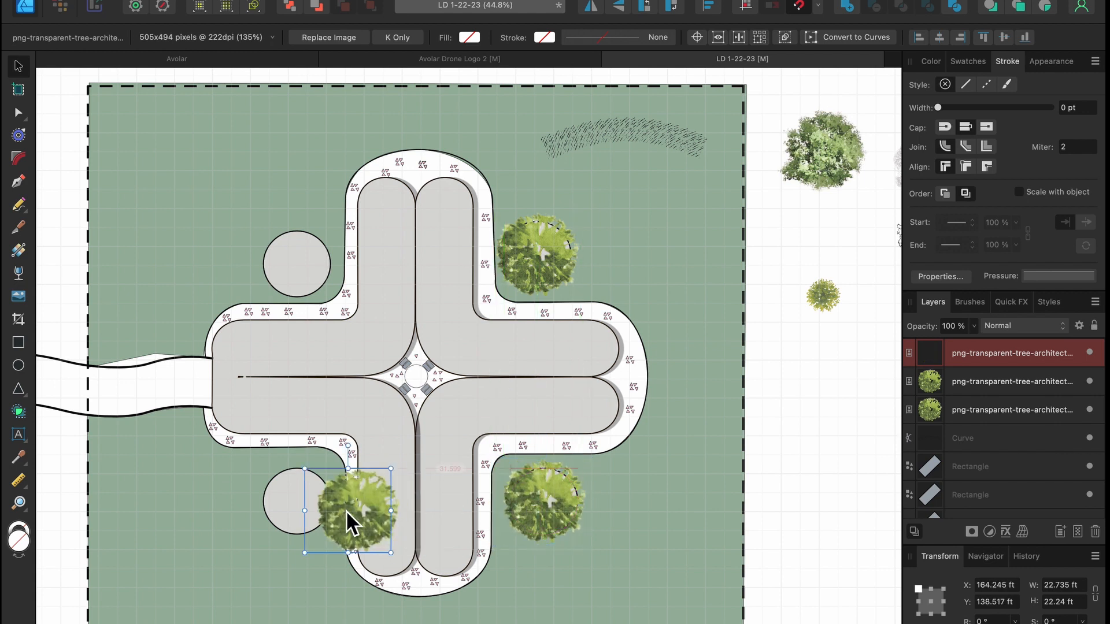
{"action": "left_click_drag", "start_coordinate": [350, 506], "coordinate": [297, 503]}
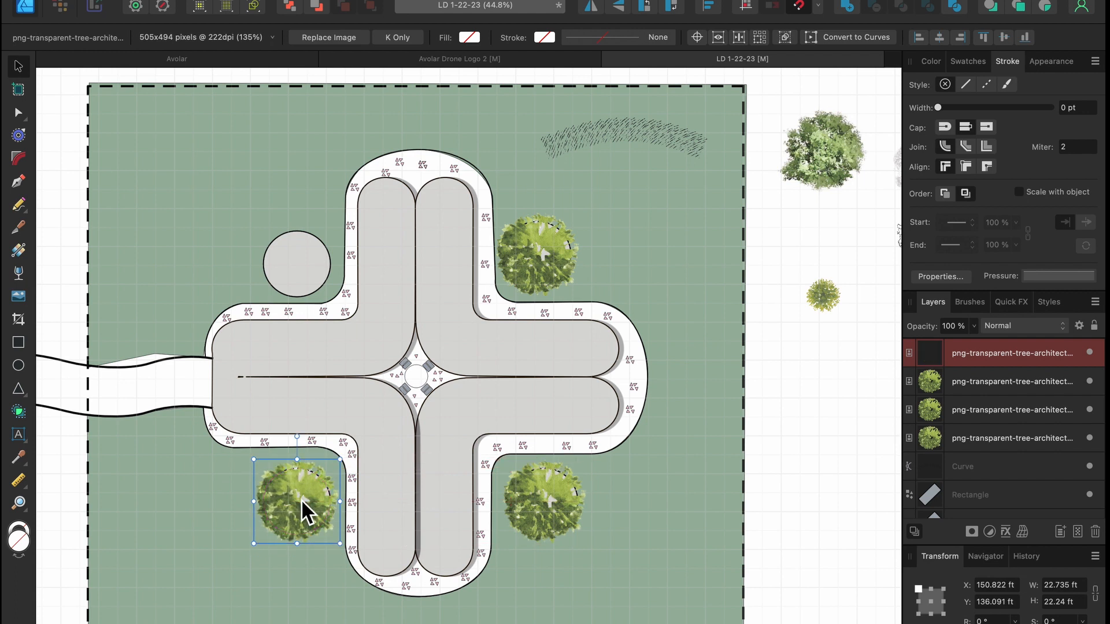
{"action": "left_click_drag", "start_coordinate": [298, 498], "coordinate": [297, 273]}
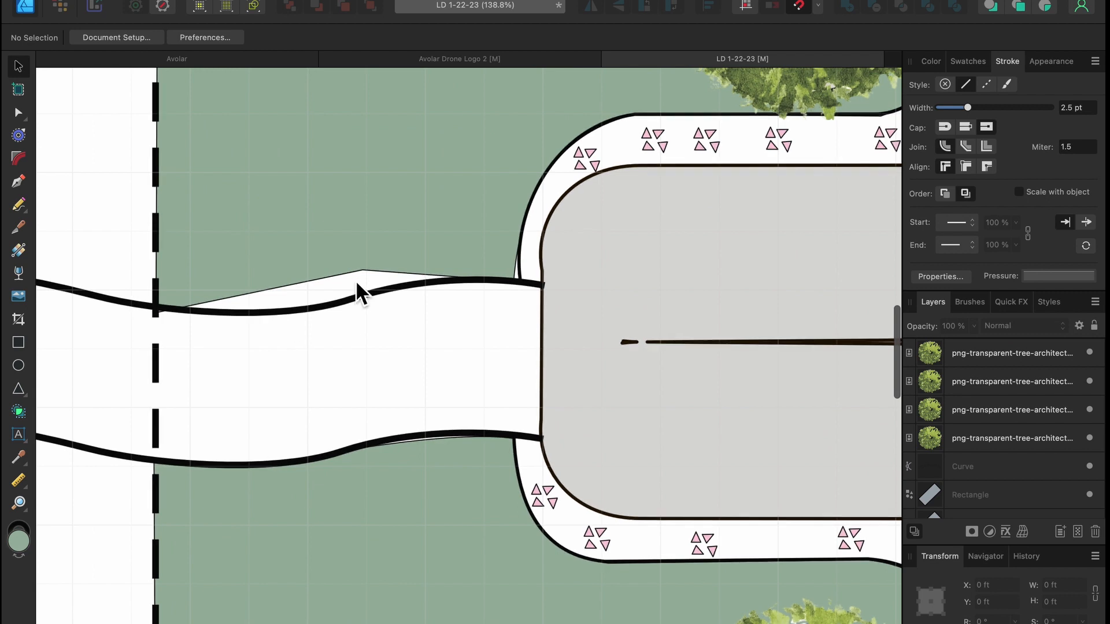
- Select the driveway shape and reshape its upper edge curve
{"action": "left_click", "coordinate": [364, 280]}
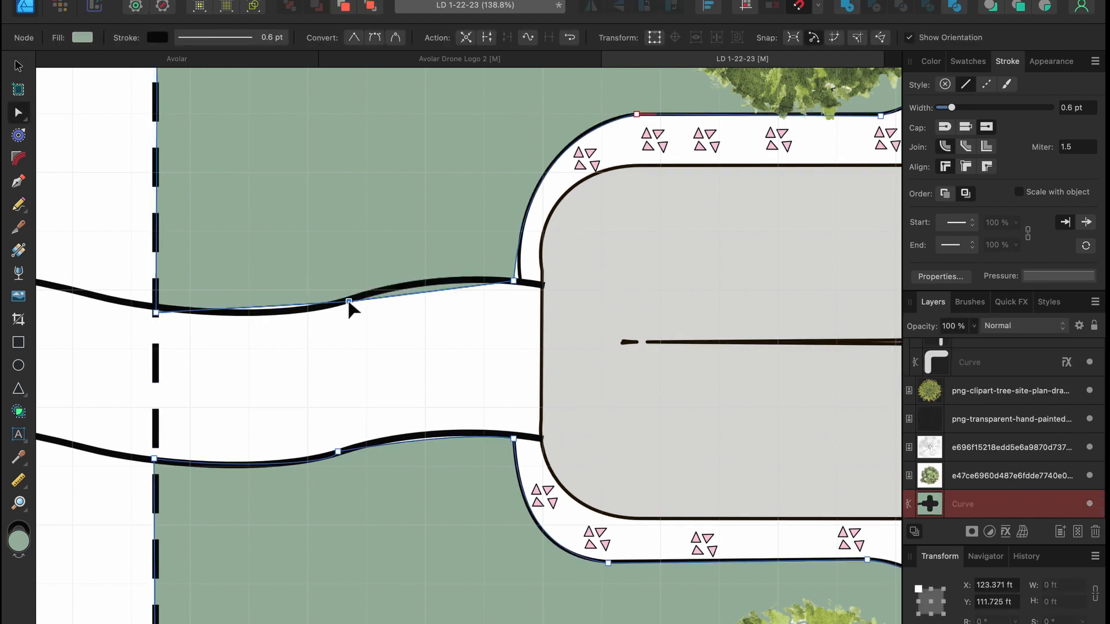
{"action": "left_click_drag", "start_coordinate": [347, 300], "coordinate": [344, 305]}
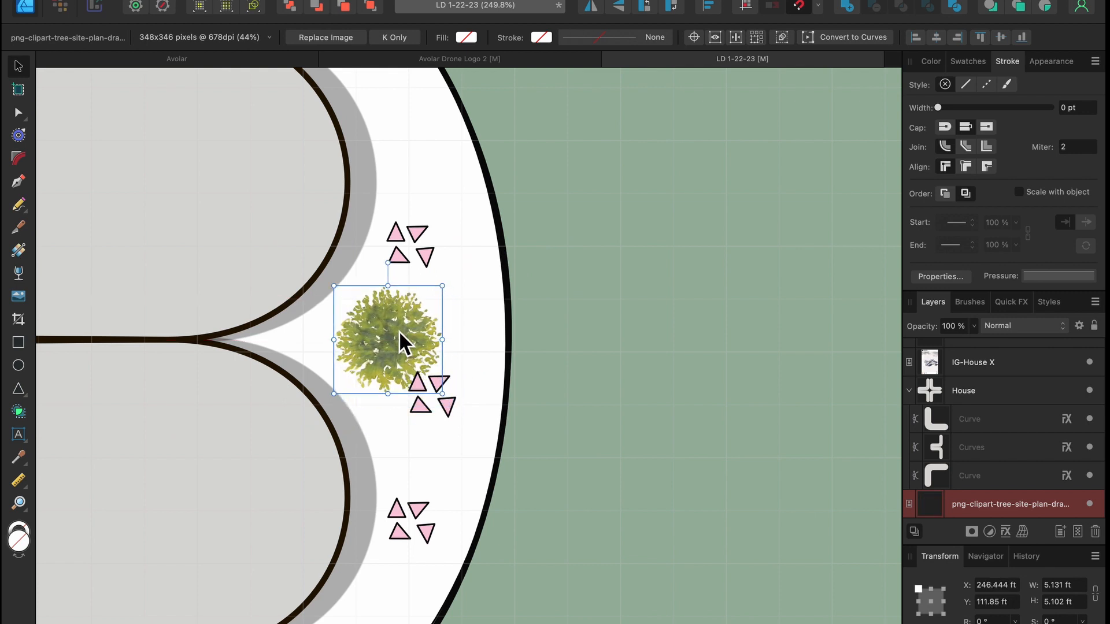
- Duplicate the shrub twice into a row of three along the east wing border
{"action": "left_click_drag", "start_coordinate": [387, 340], "coordinate": [407, 191]}
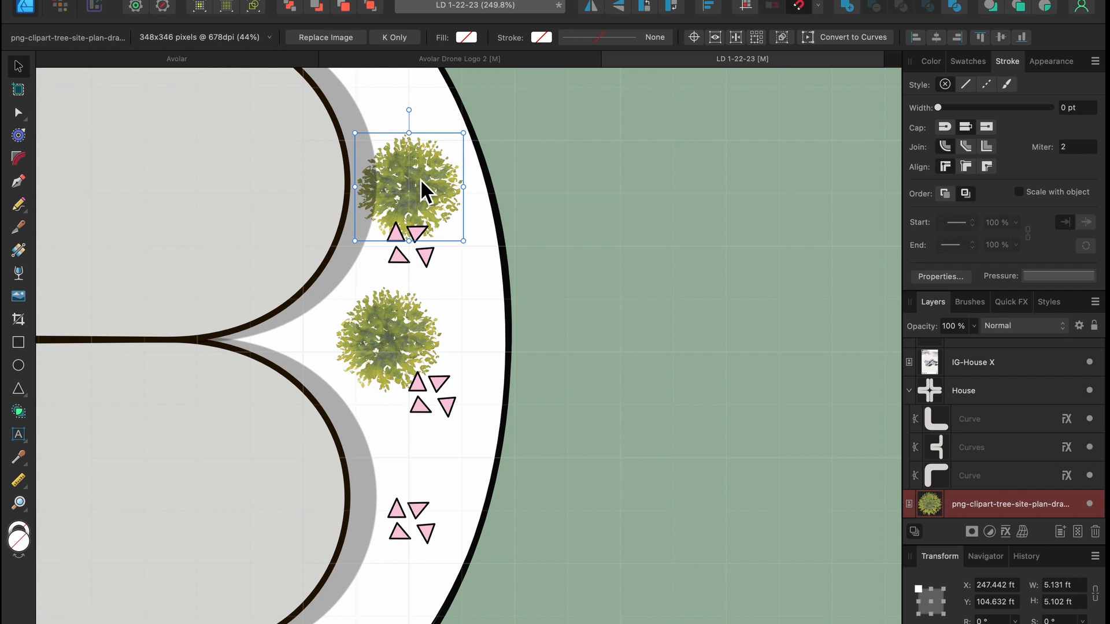
{"action": "left_click_drag", "start_coordinate": [409, 190], "coordinate": [417, 479]}
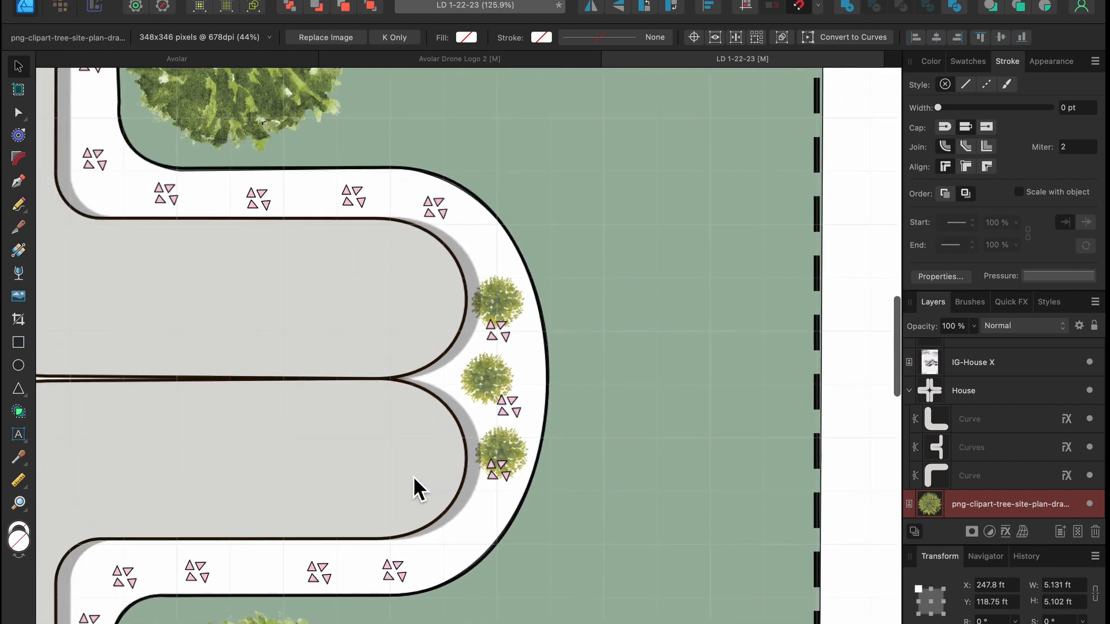
{"action": "left_click", "coordinate": [499, 457]}
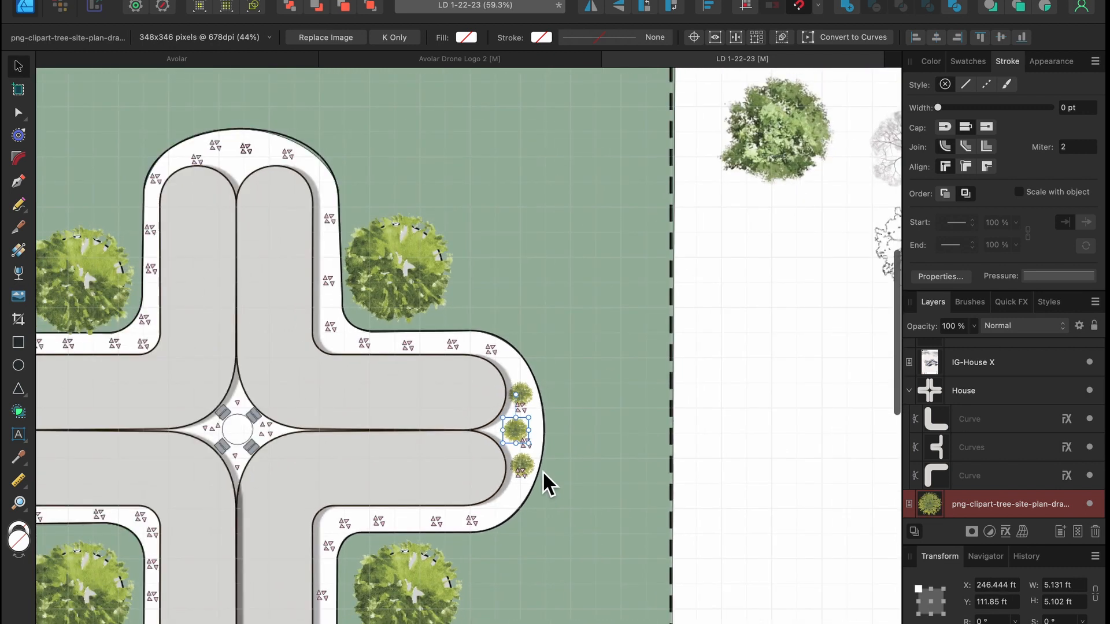
- Make a row of three shrubs at the north wing's rounded end
{"action": "left_click_drag", "start_coordinate": [515, 428], "coordinate": [294, 215]}
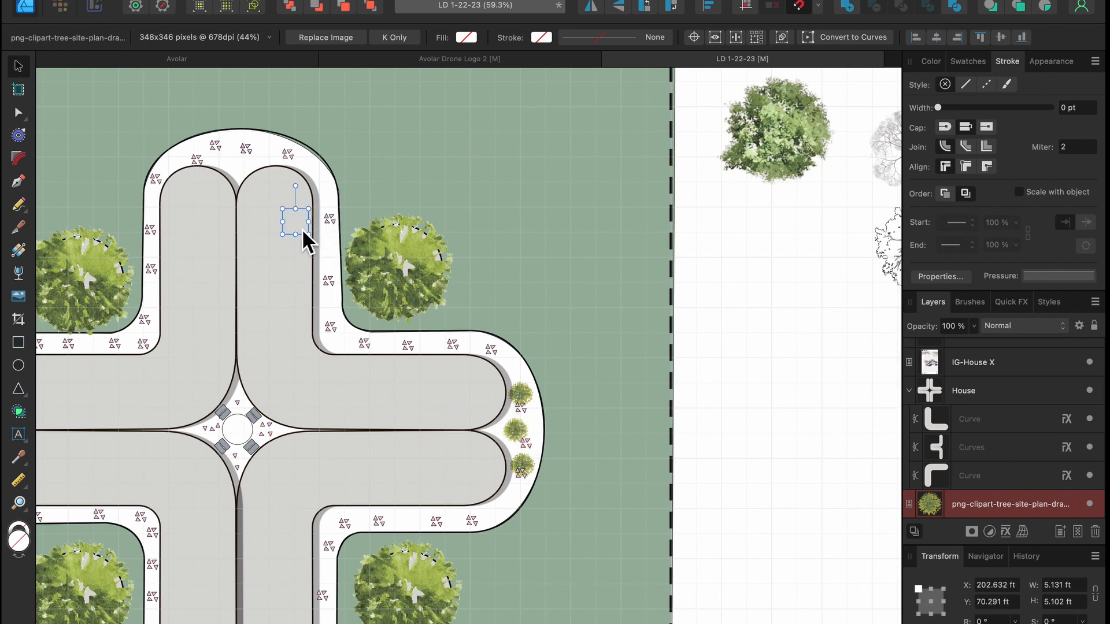
{"action": "left_click_drag", "start_coordinate": [294, 212], "coordinate": [234, 167]}
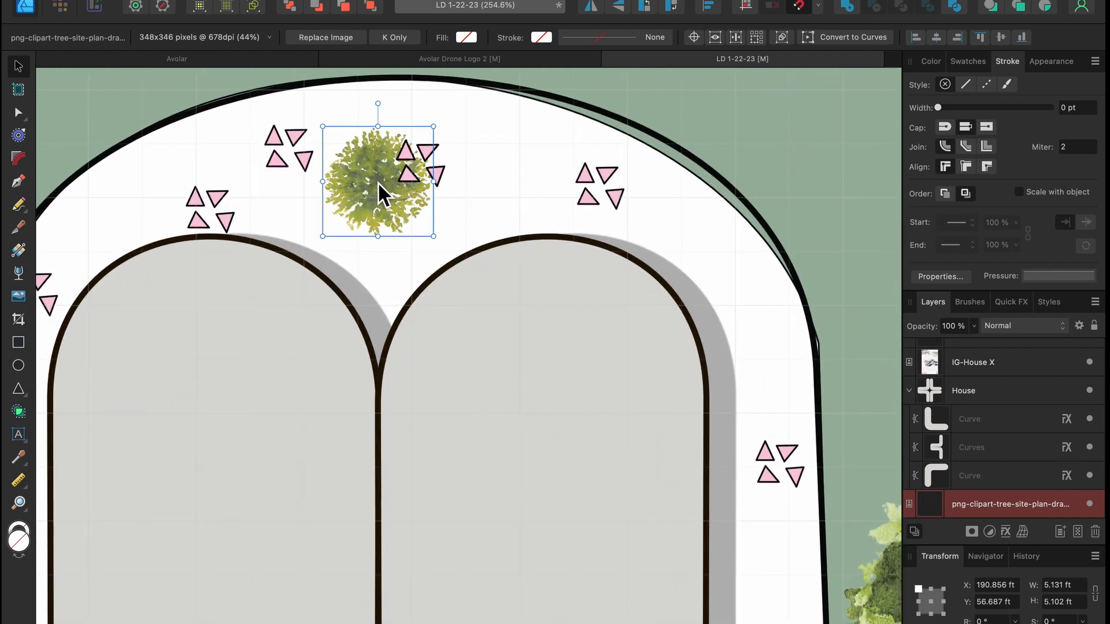
{"action": "left_click_drag", "start_coordinate": [378, 177], "coordinate": [523, 167]}
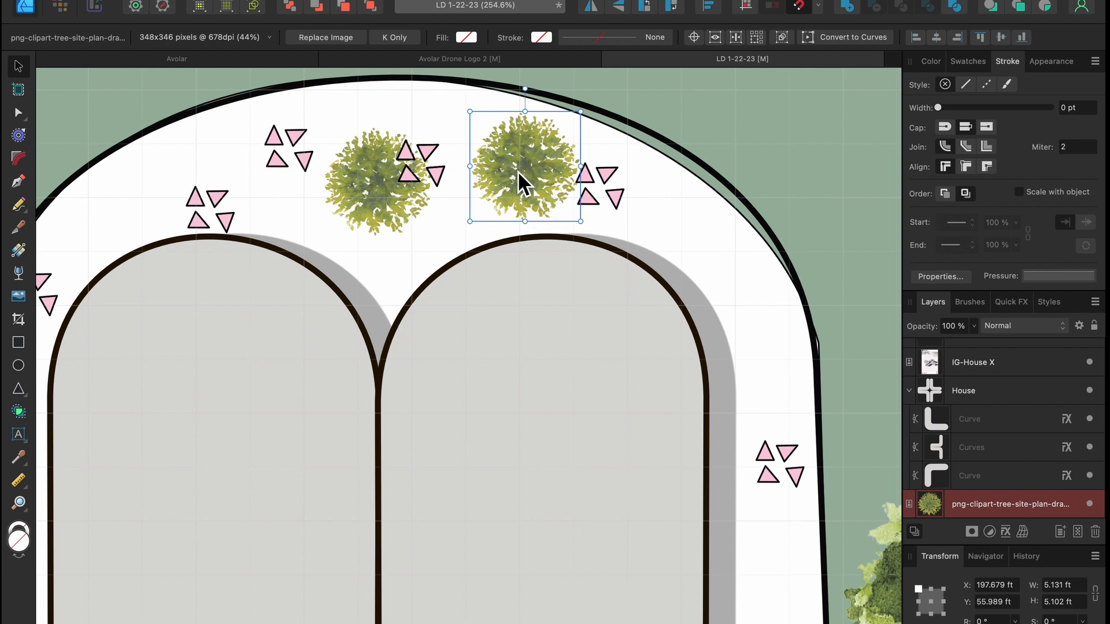
{"action": "left_click_drag", "start_coordinate": [524, 167], "coordinate": [241, 173]}
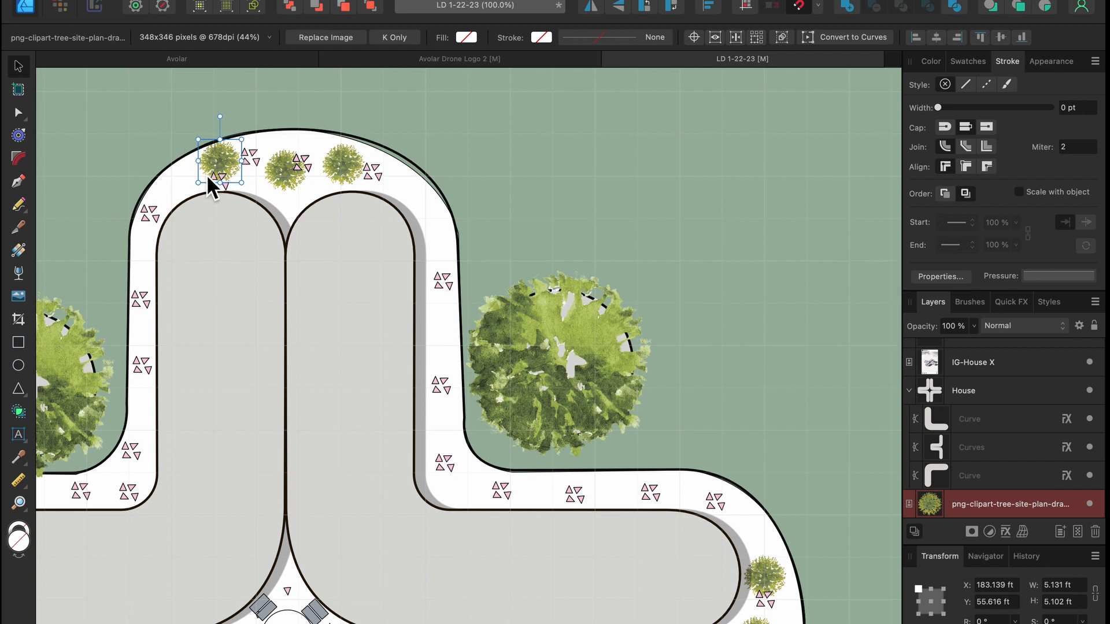
- Copy the three north shrubs to the south wing's end
{"action": "left_click", "coordinate": [290, 170]}
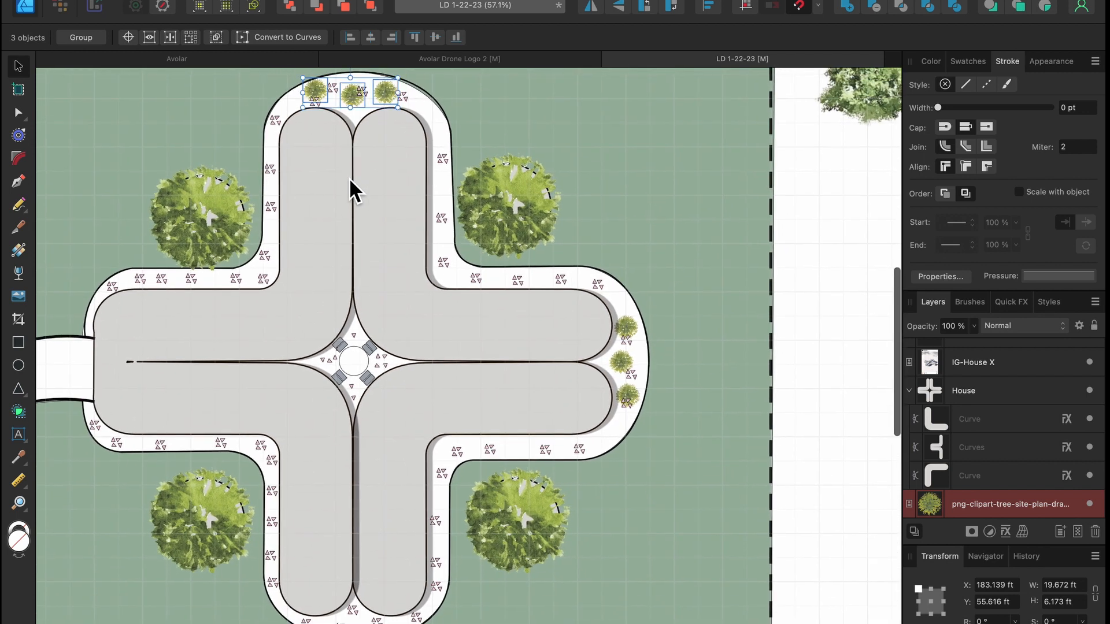
{"action": "left_click_drag", "start_coordinate": [350, 92], "coordinate": [361, 502]}
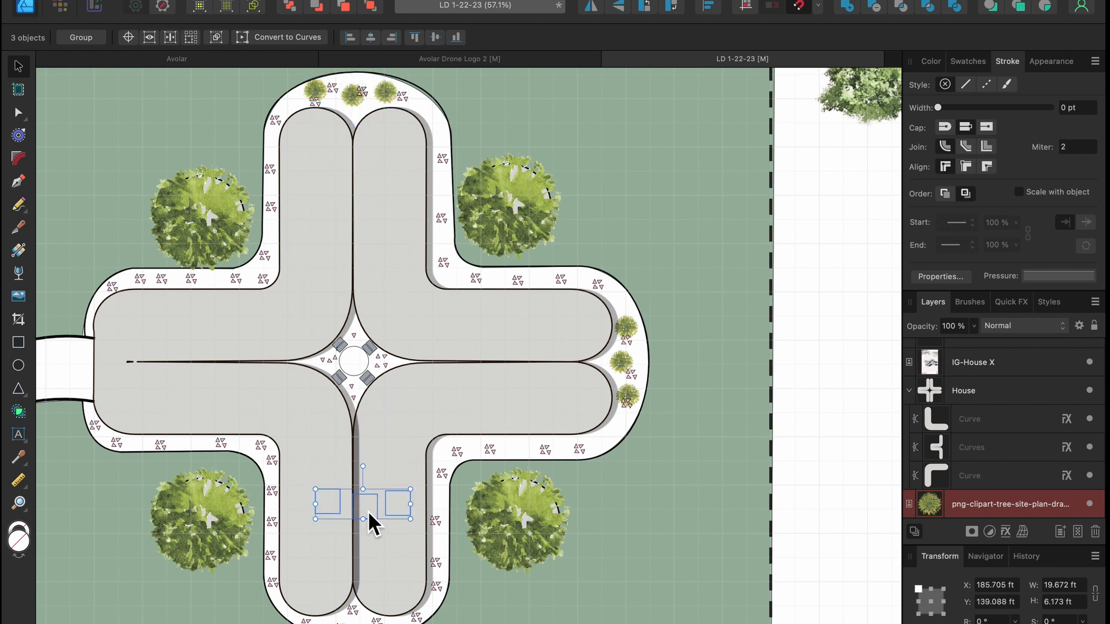
{"action": "left_click_drag", "start_coordinate": [363, 503], "coordinate": [363, 588]}
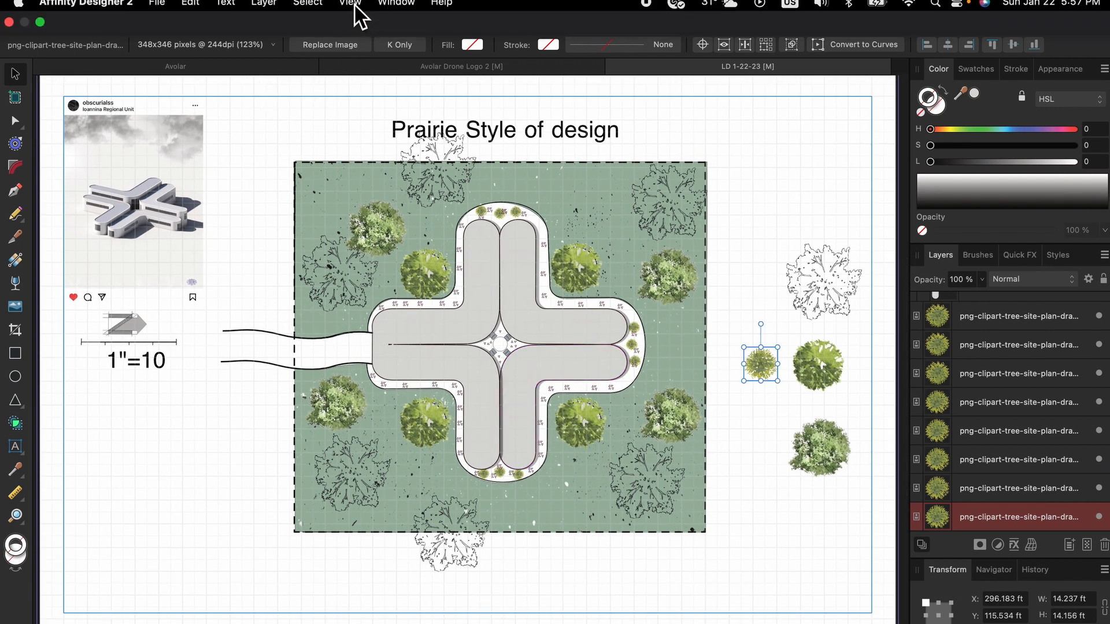
- Hide the background grid, then select the large tree northeast of the house
{"action": "left_click", "coordinate": [349, 5]}
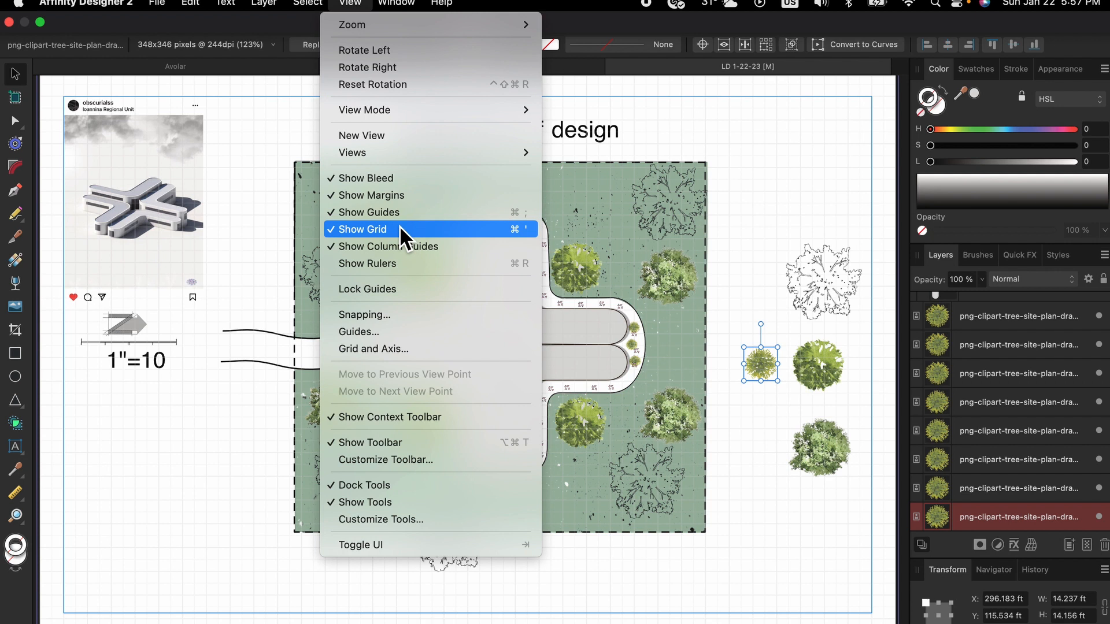
{"action": "left_click", "coordinate": [366, 229]}
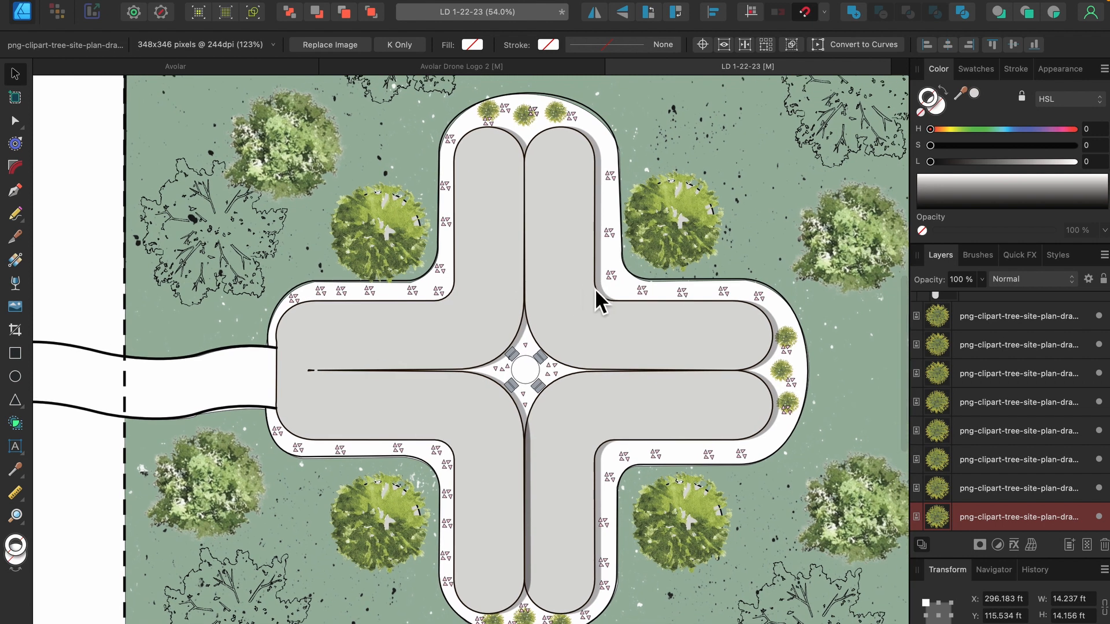
{"action": "left_click", "coordinate": [991, 334]}
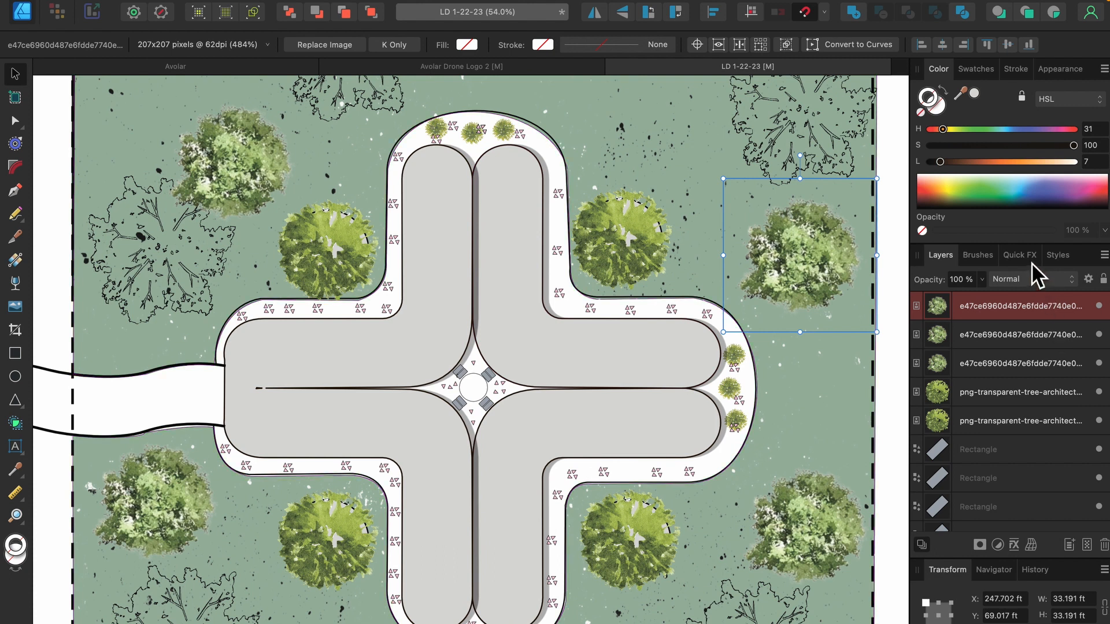
- Give the northeast tree and a courtyard tree black outer shadows with larger offsets
{"action": "left_click", "coordinate": [1018, 255]}
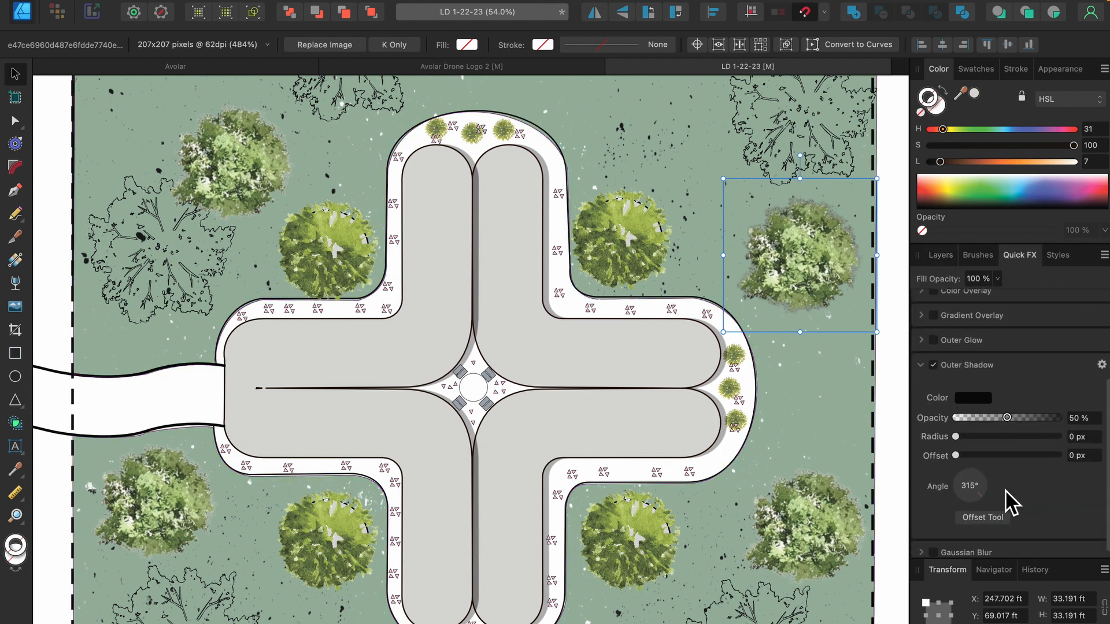
{"action": "left_click_drag", "start_coordinate": [953, 455], "coordinate": [963, 455]}
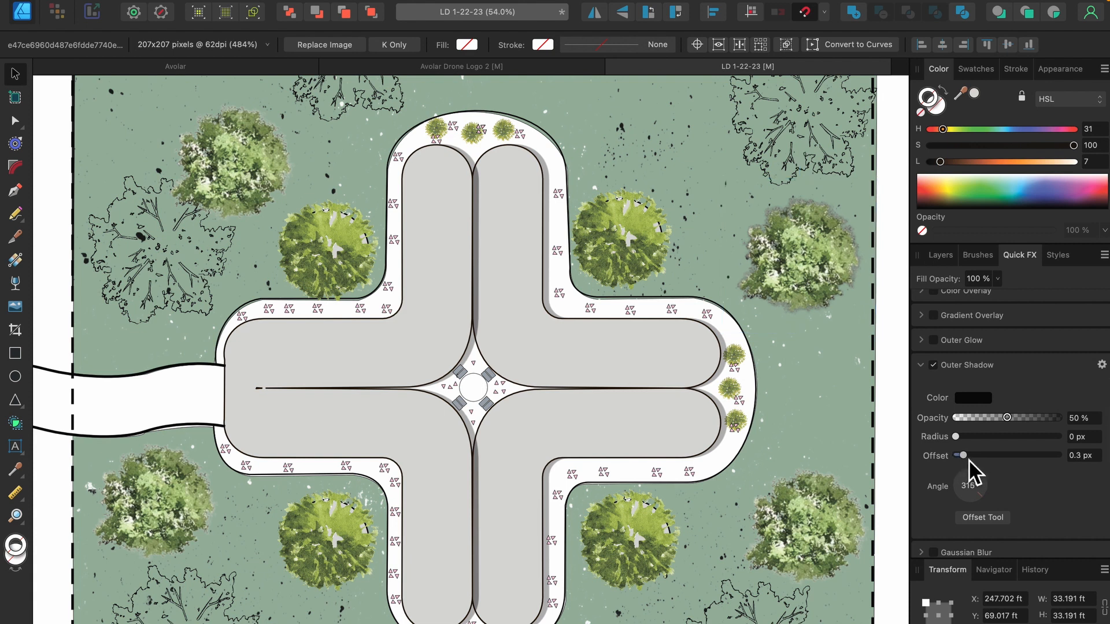
{"action": "left_click_drag", "start_coordinate": [962, 455], "coordinate": [978, 455]}
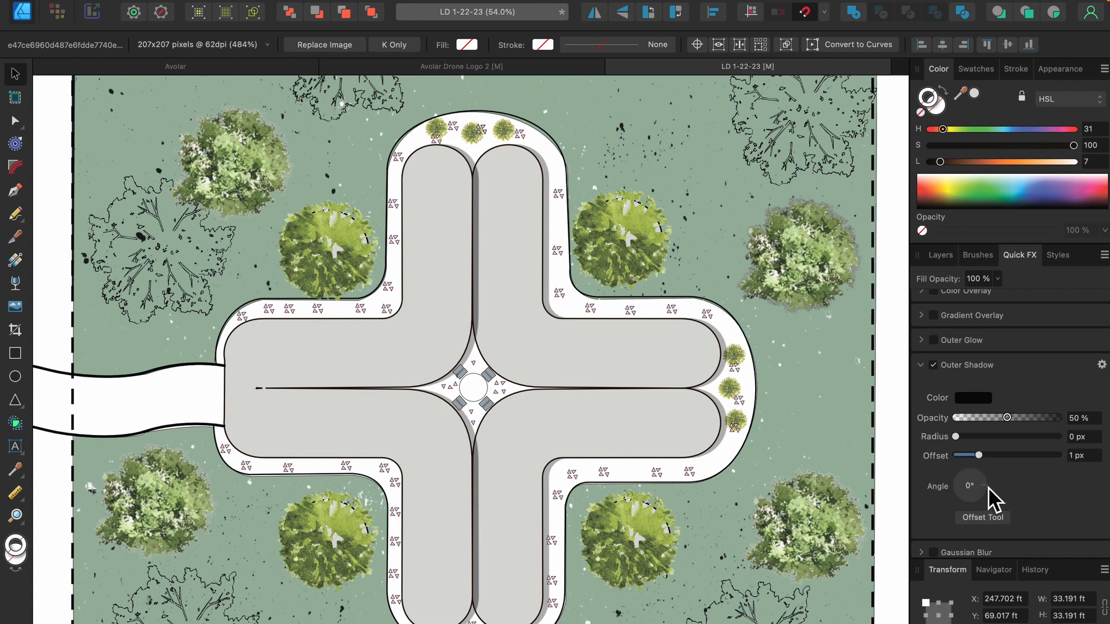
{"action": "left_click_drag", "start_coordinate": [979, 455], "coordinate": [985, 455]}
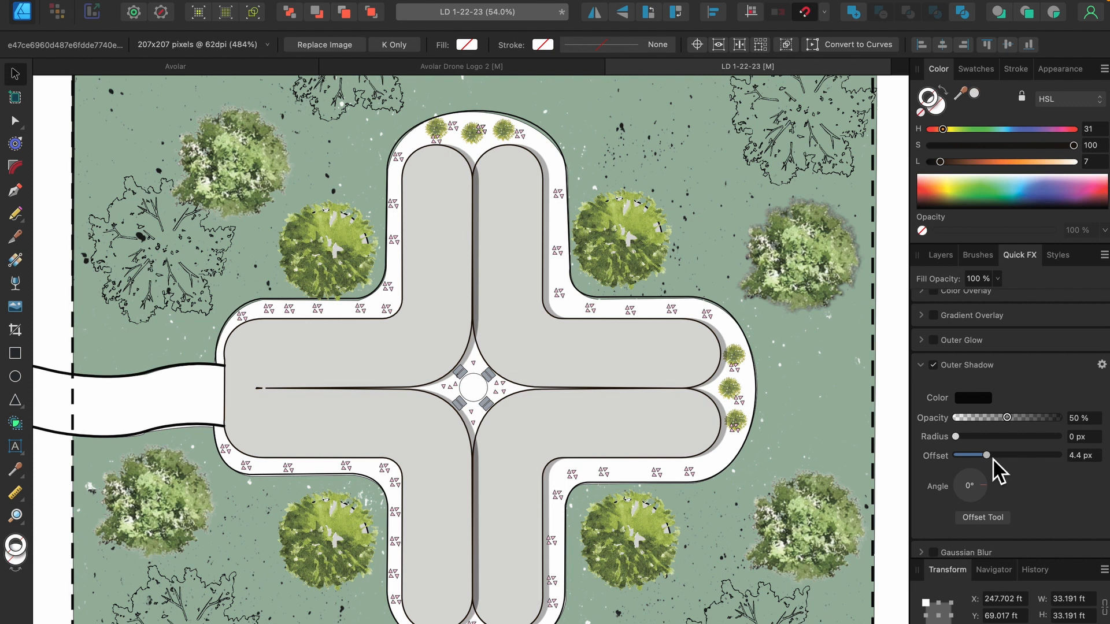
{"action": "left_click_drag", "start_coordinate": [987, 455], "coordinate": [1000, 455]}
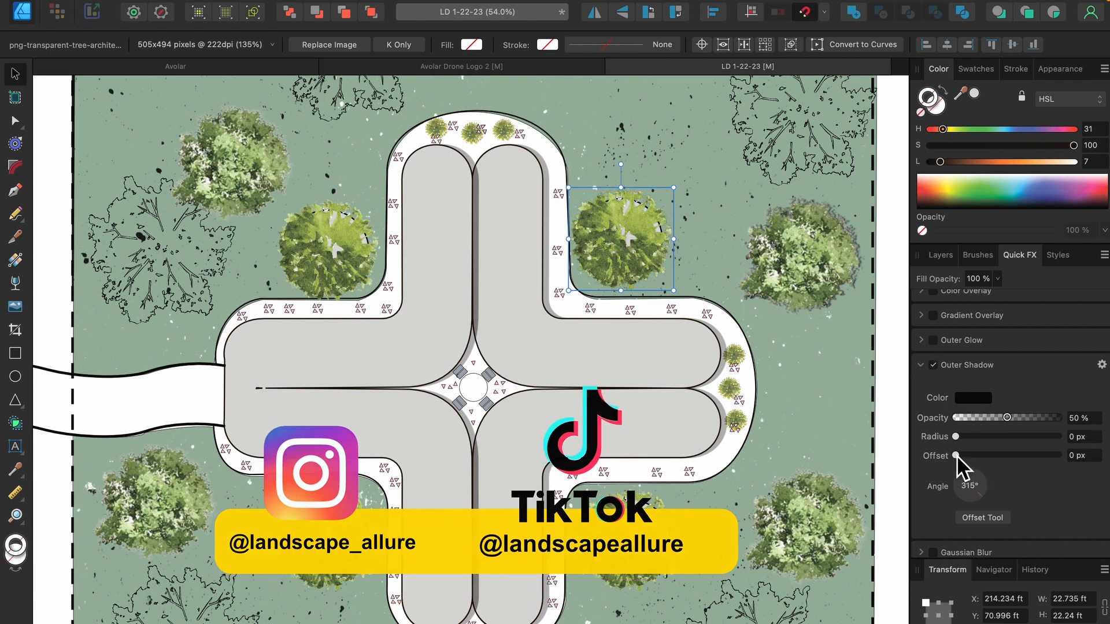
{"action": "left_click_drag", "start_coordinate": [953, 455], "coordinate": [994, 455]}
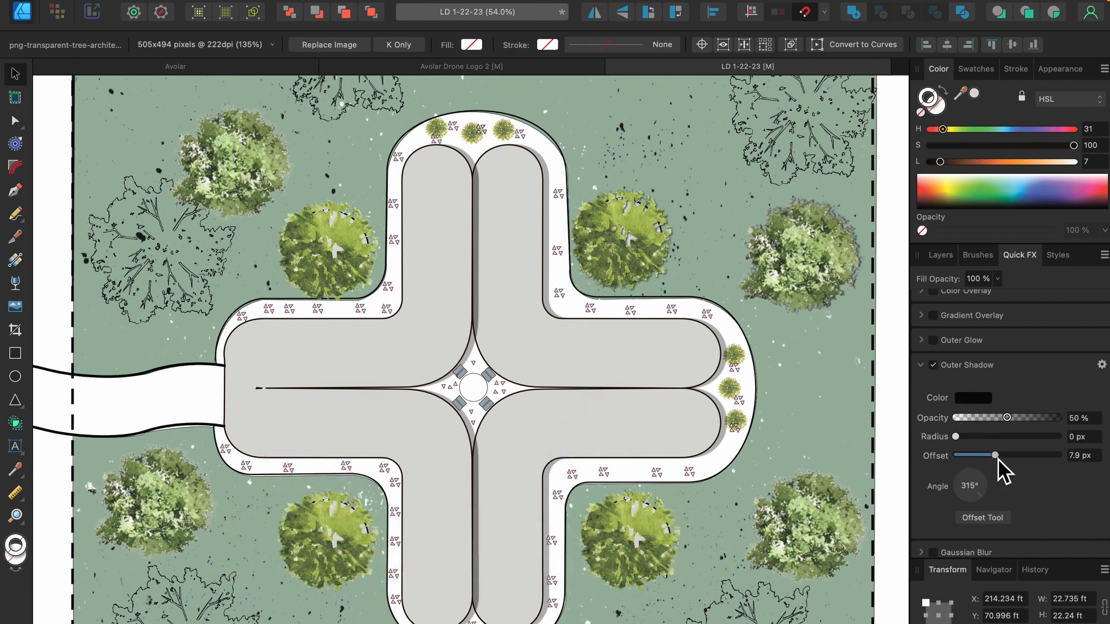
{"action": "left_click_drag", "start_coordinate": [994, 455], "coordinate": [1020, 455]}
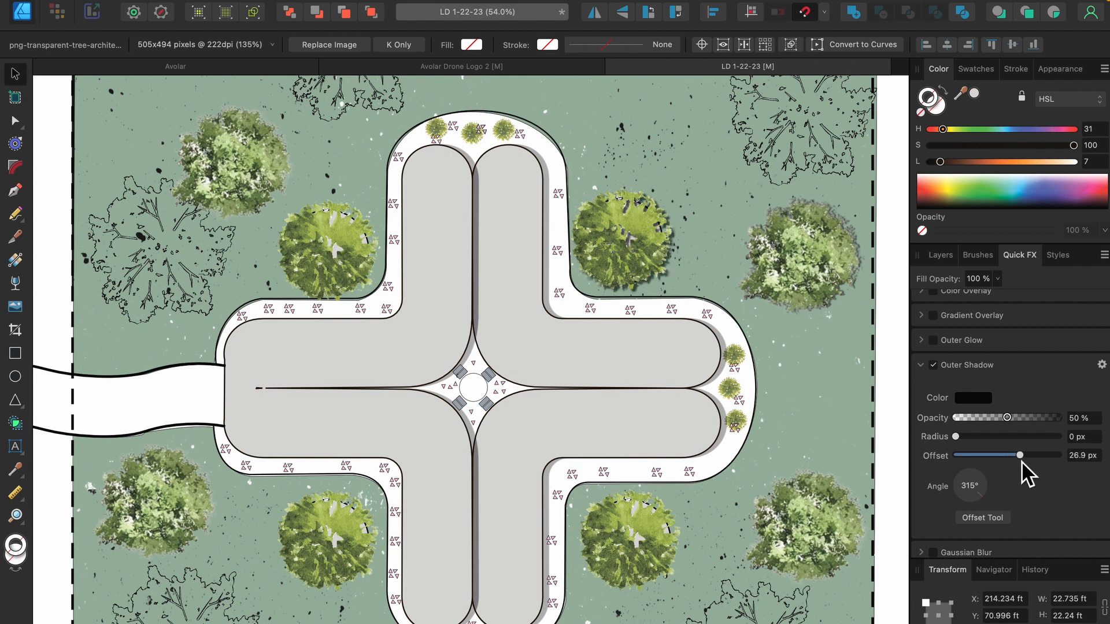